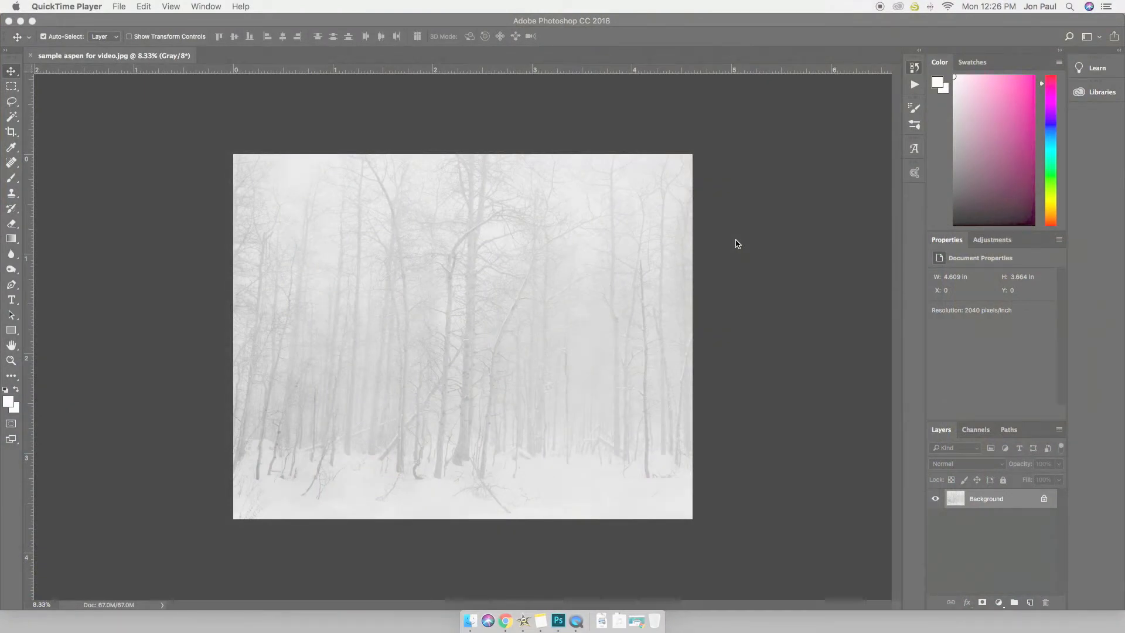
mouse_move(345, 86)
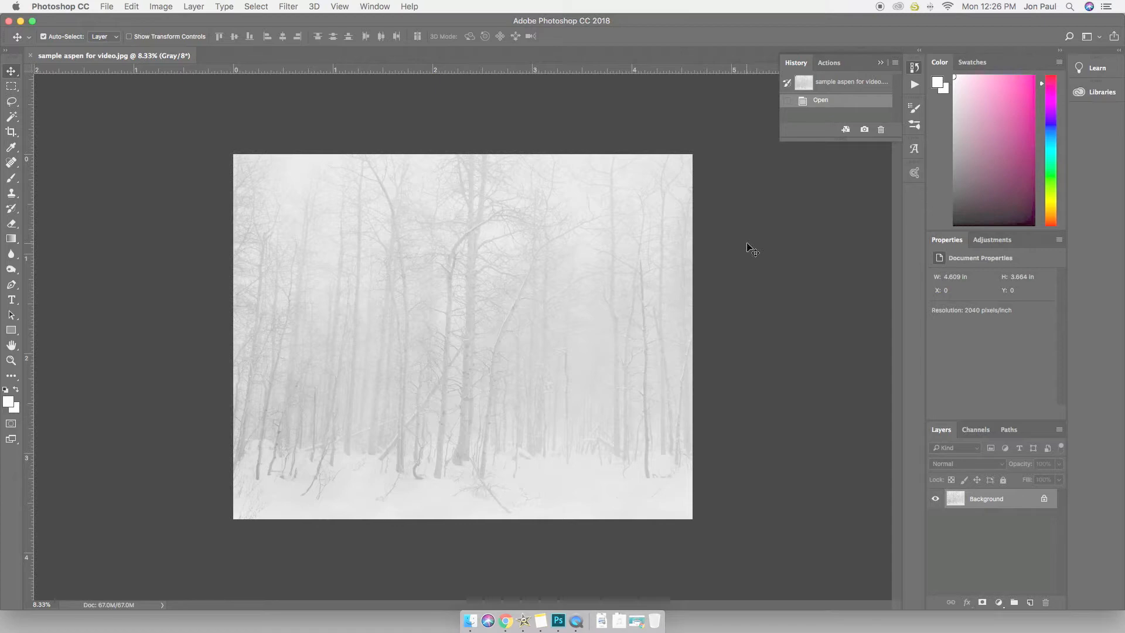
mouse_move(741, 262)
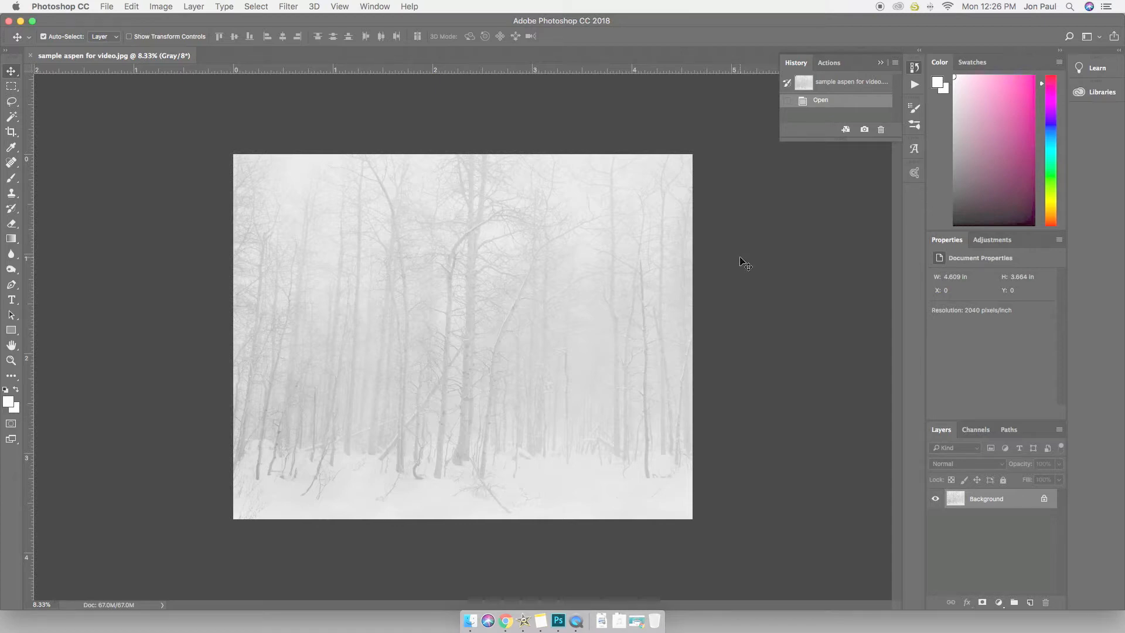
mouse_move(736, 266)
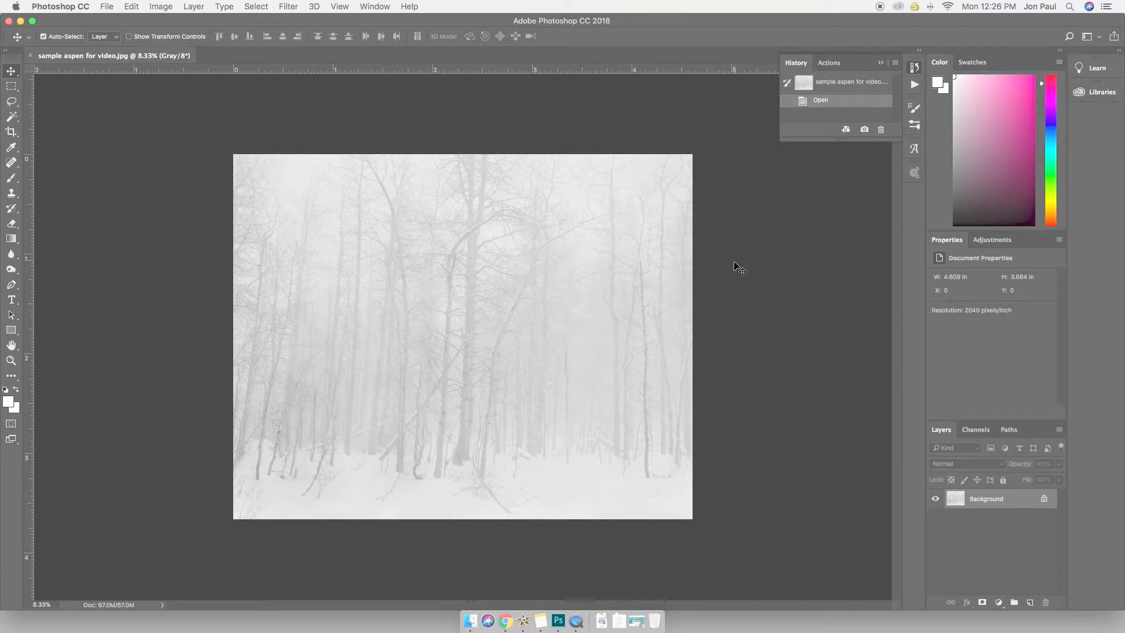
mouse_move(740, 274)
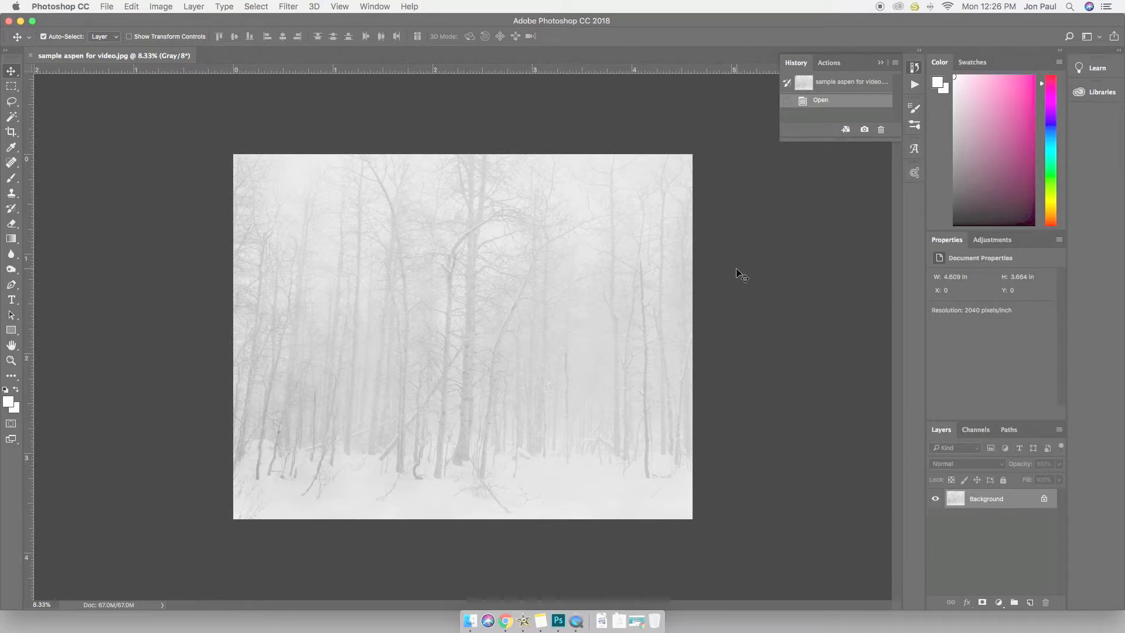
mouse_move(738, 265)
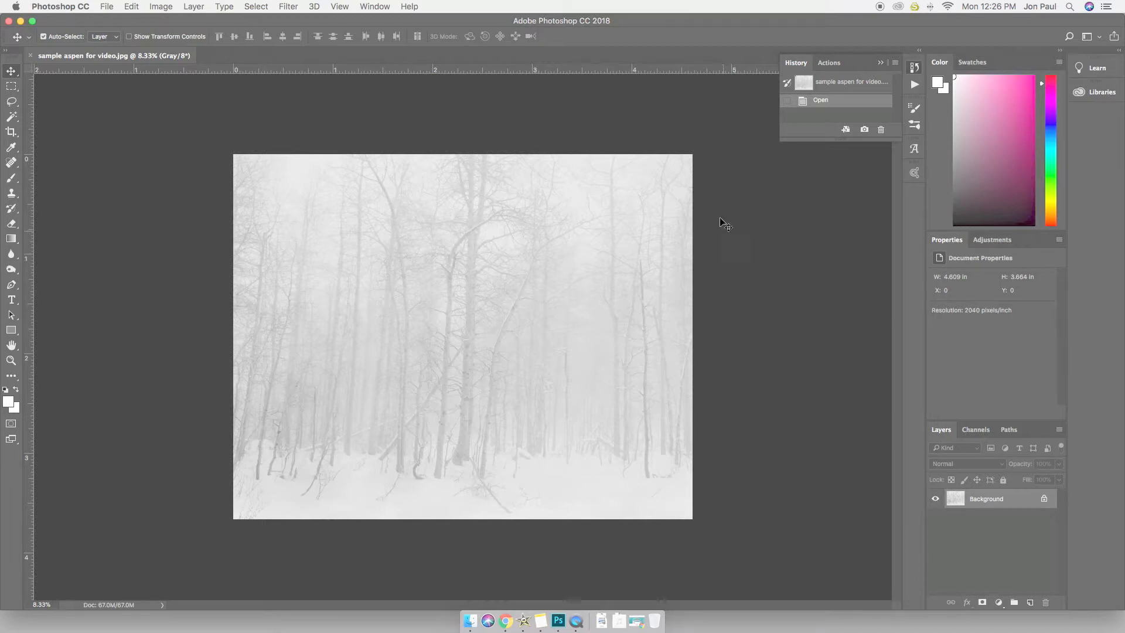
mouse_move(113, 166)
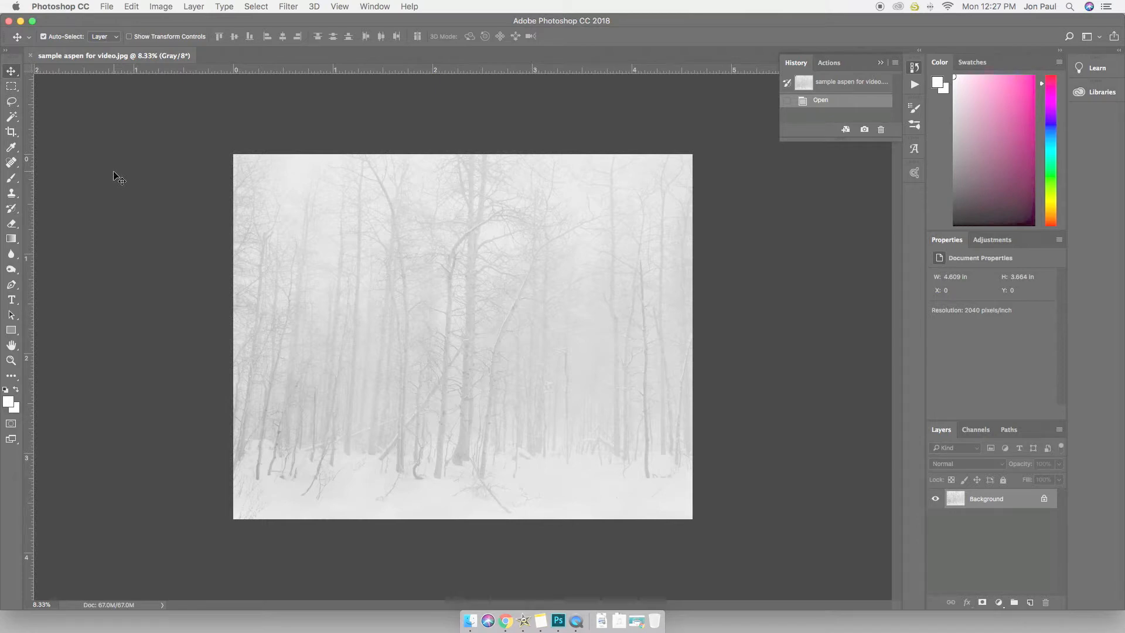
mouse_move(126, 173)
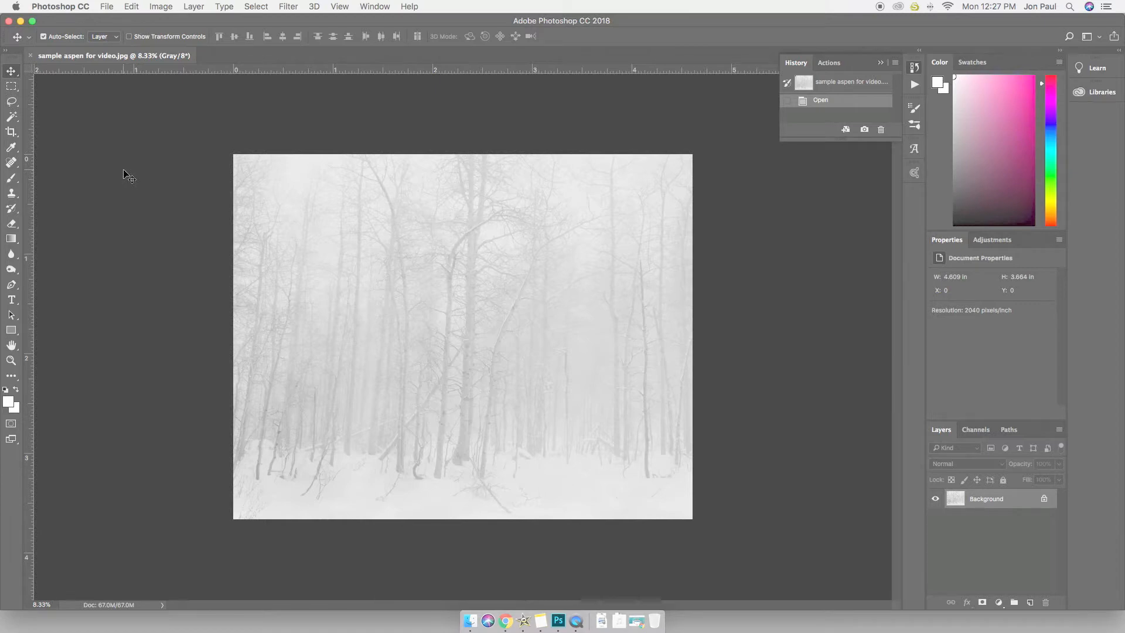
mouse_move(136, 173)
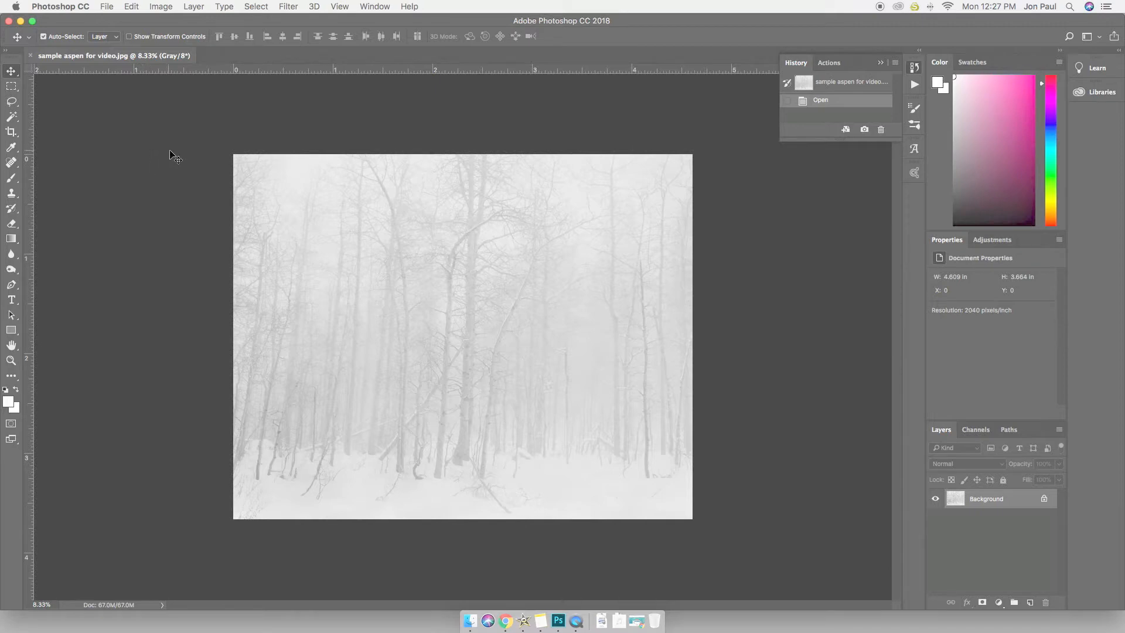
mouse_move(70, 6)
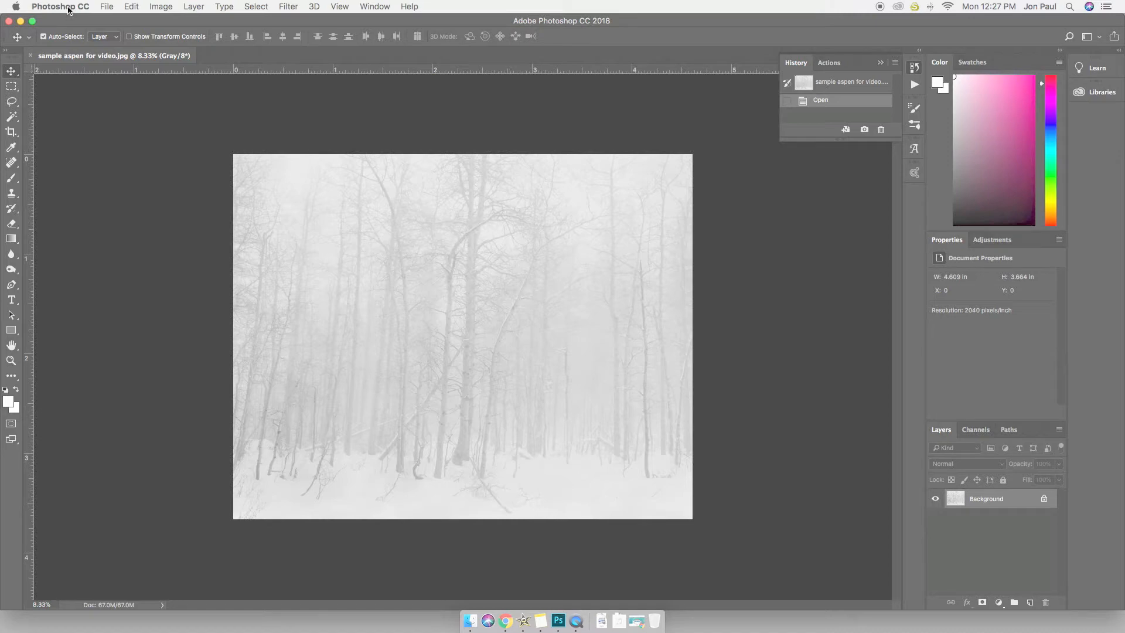
In Interface preferences, try a lighter colour theme then return to the darkest one
click(61, 6)
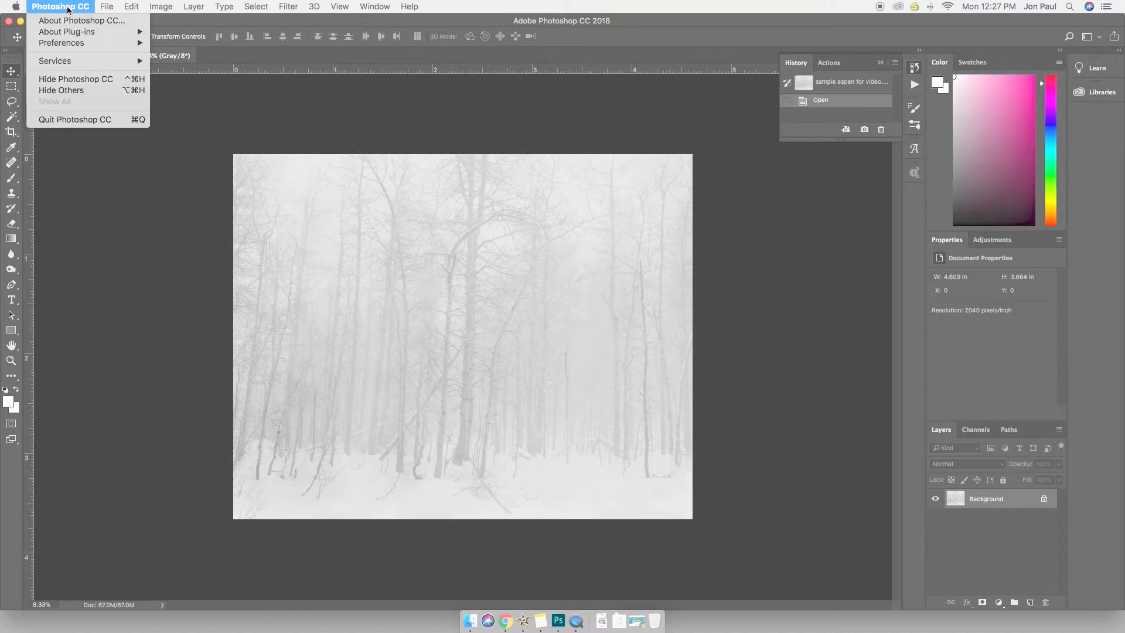
mouse_move(62, 43)
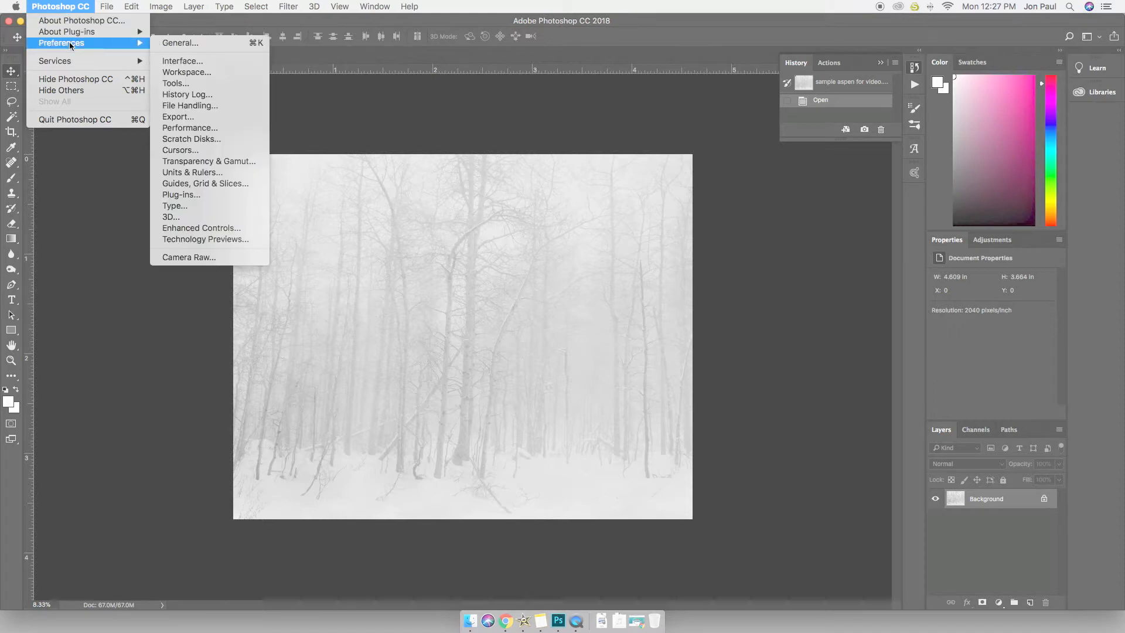
mouse_move(182, 61)
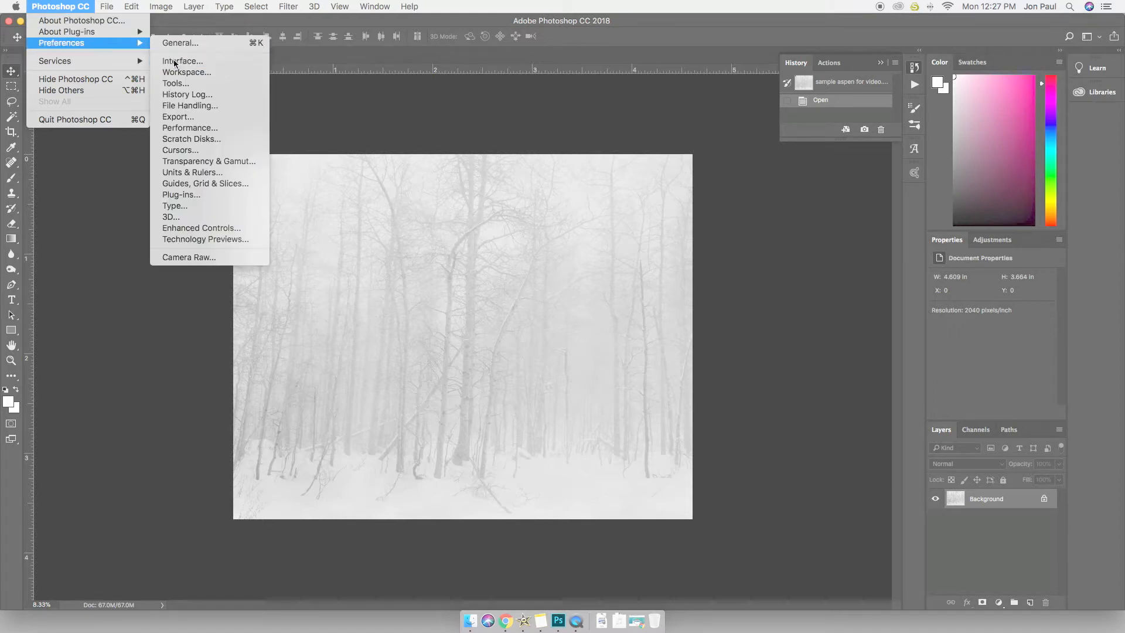
click(181, 61)
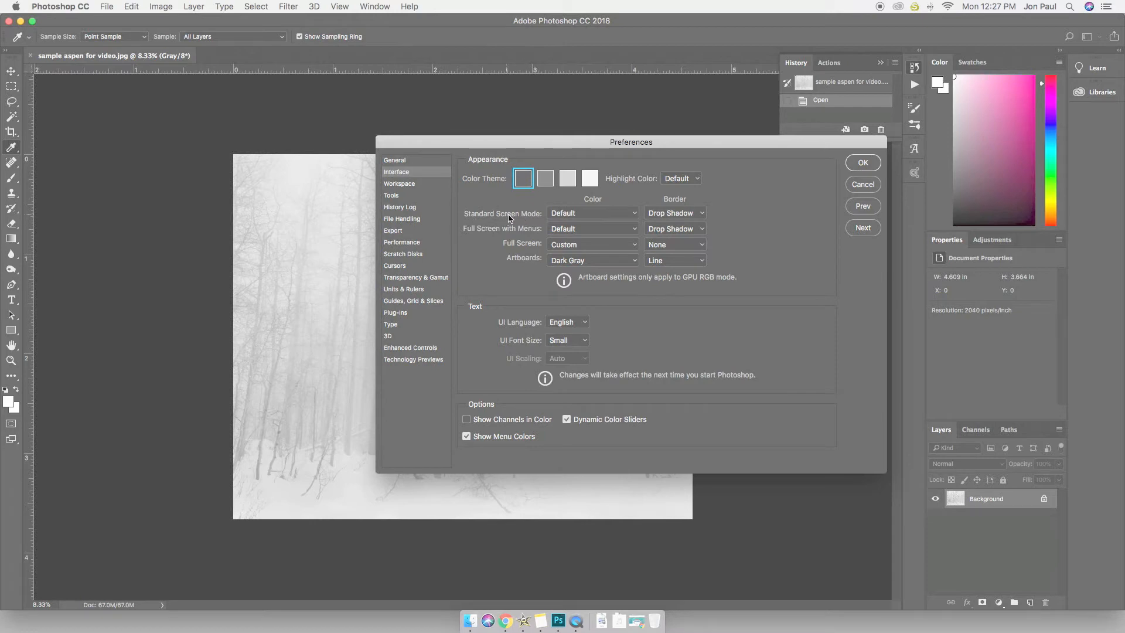
mouse_move(202, 217)
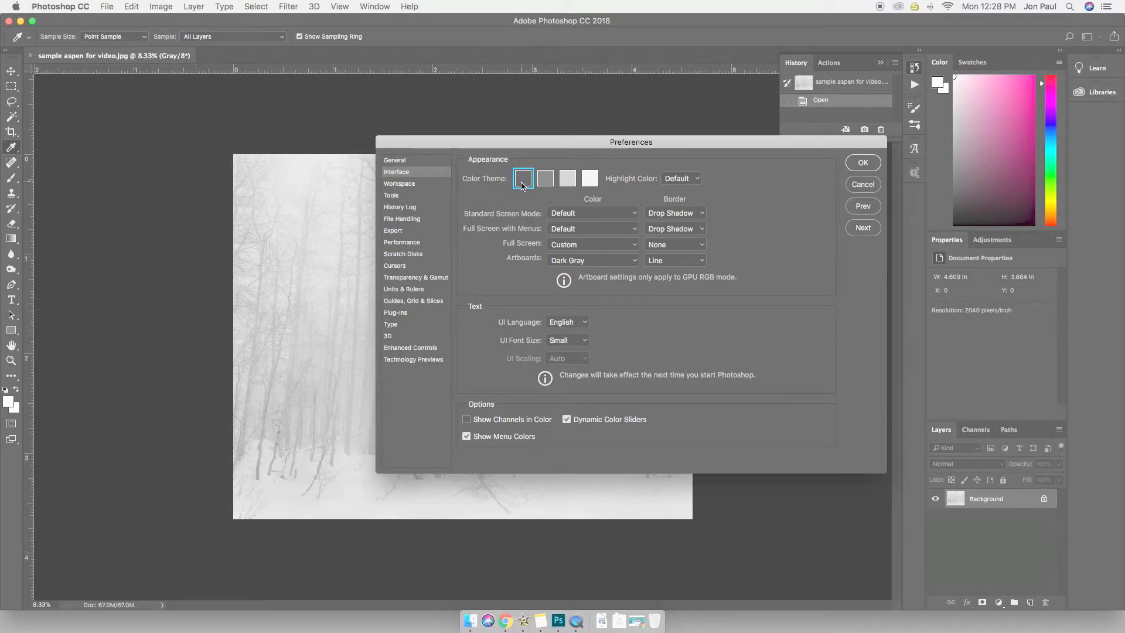
mouse_move(522, 180)
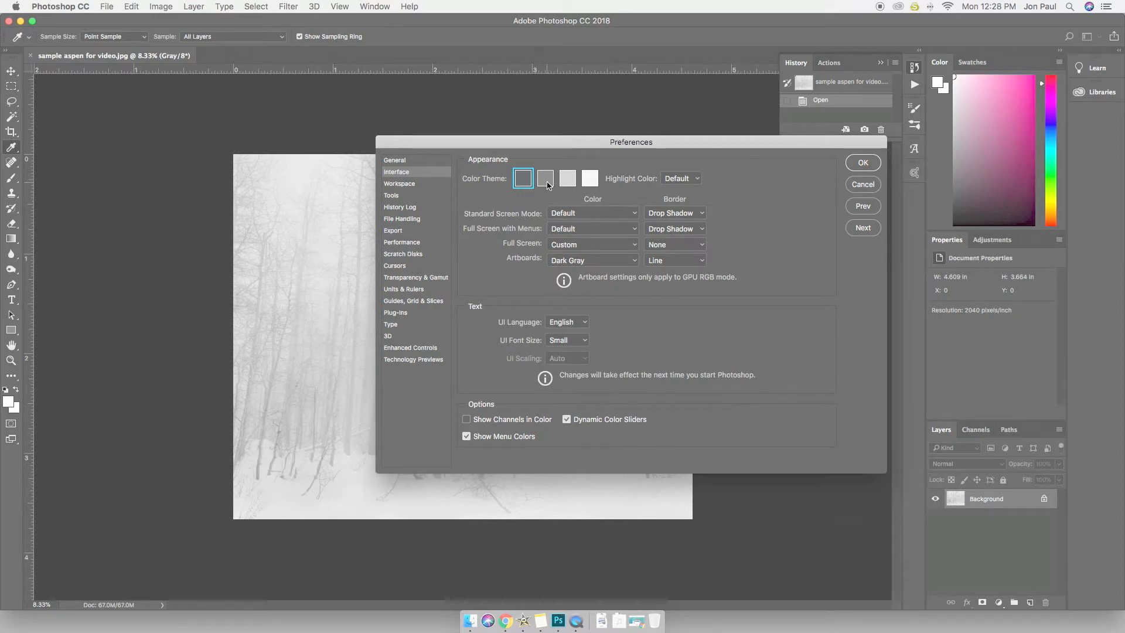
click(545, 178)
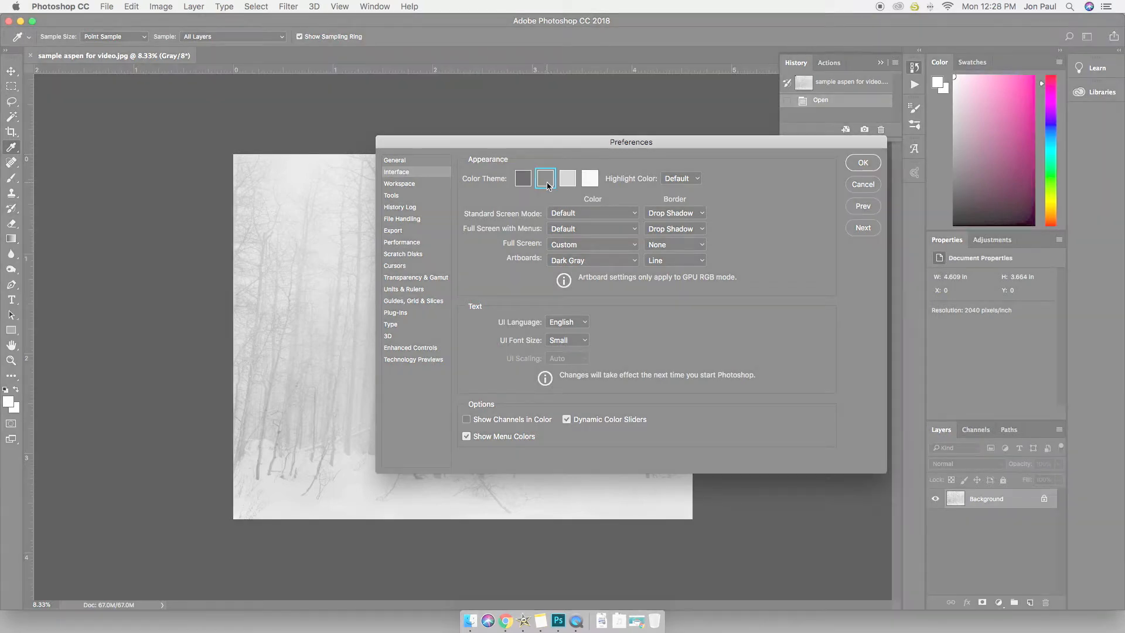
click(523, 178)
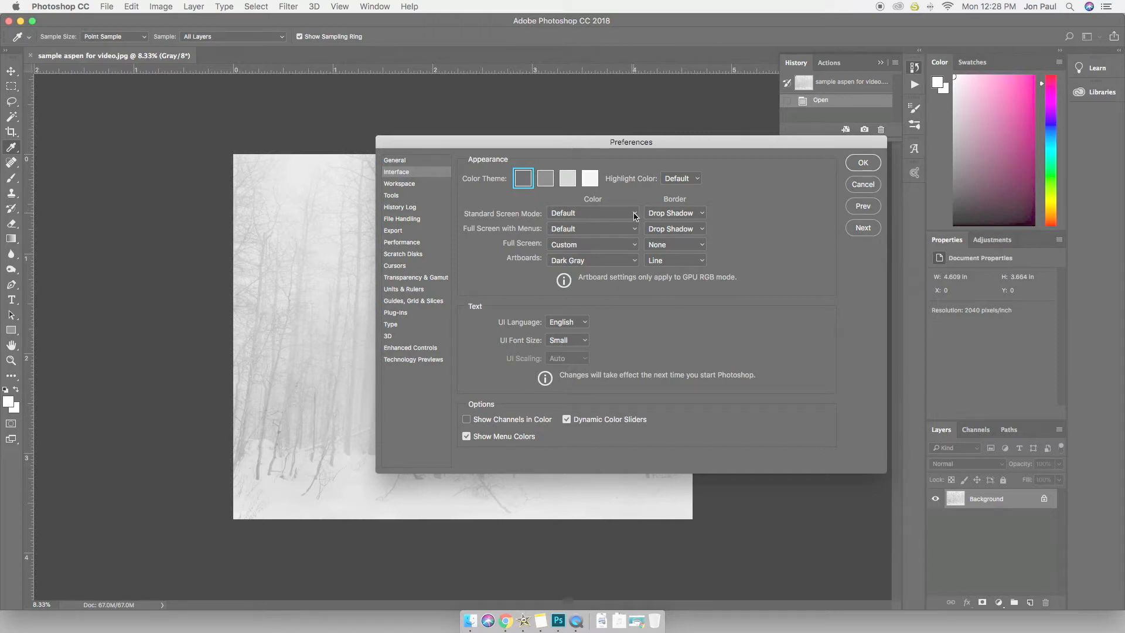
Set the Standard Screen Mode canvas colour to Black
click(592, 212)
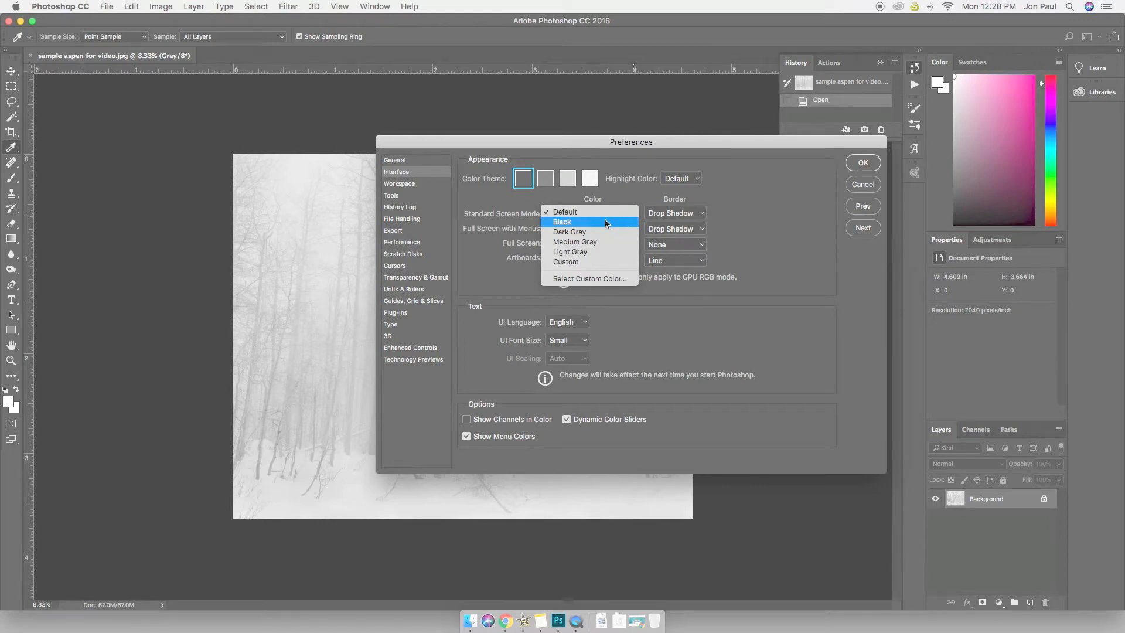
mouse_move(604, 279)
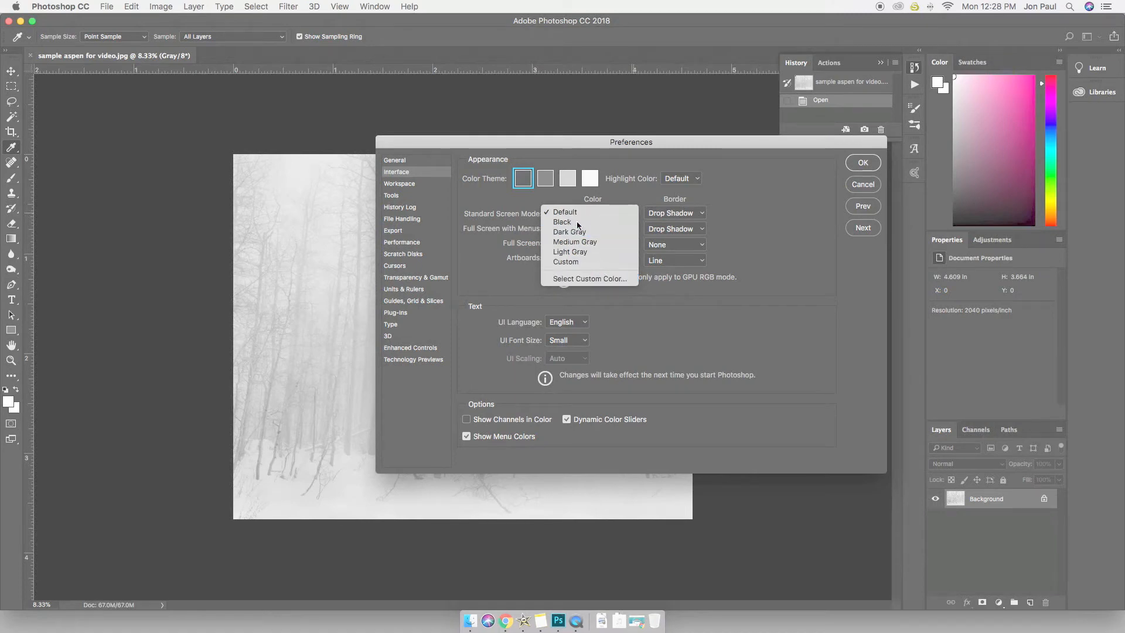
click(563, 221)
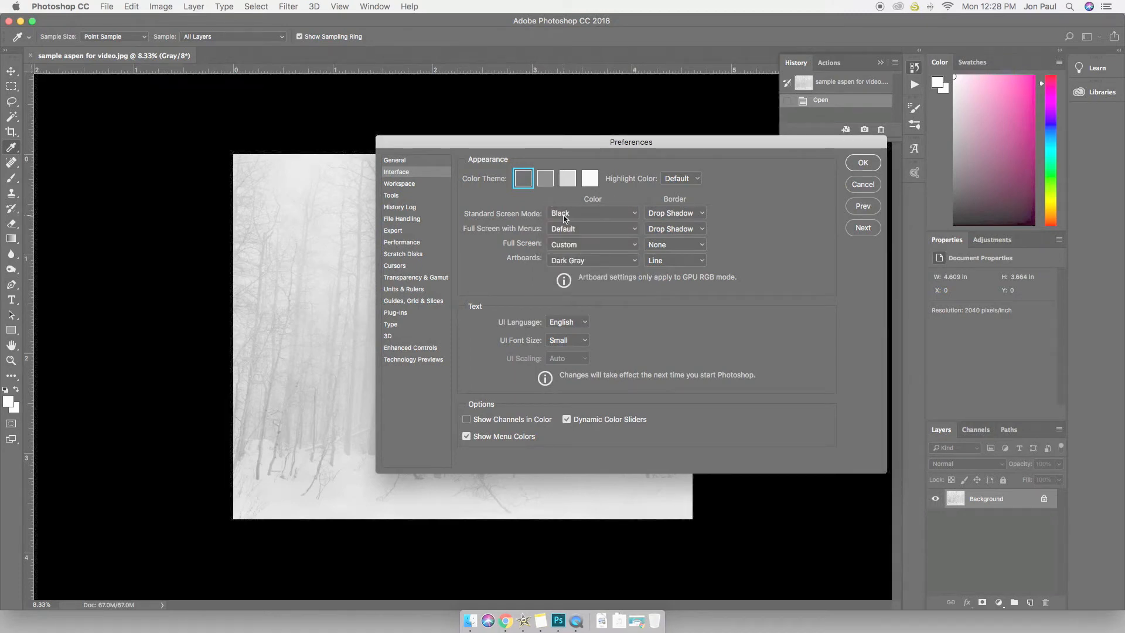
mouse_move(528, 217)
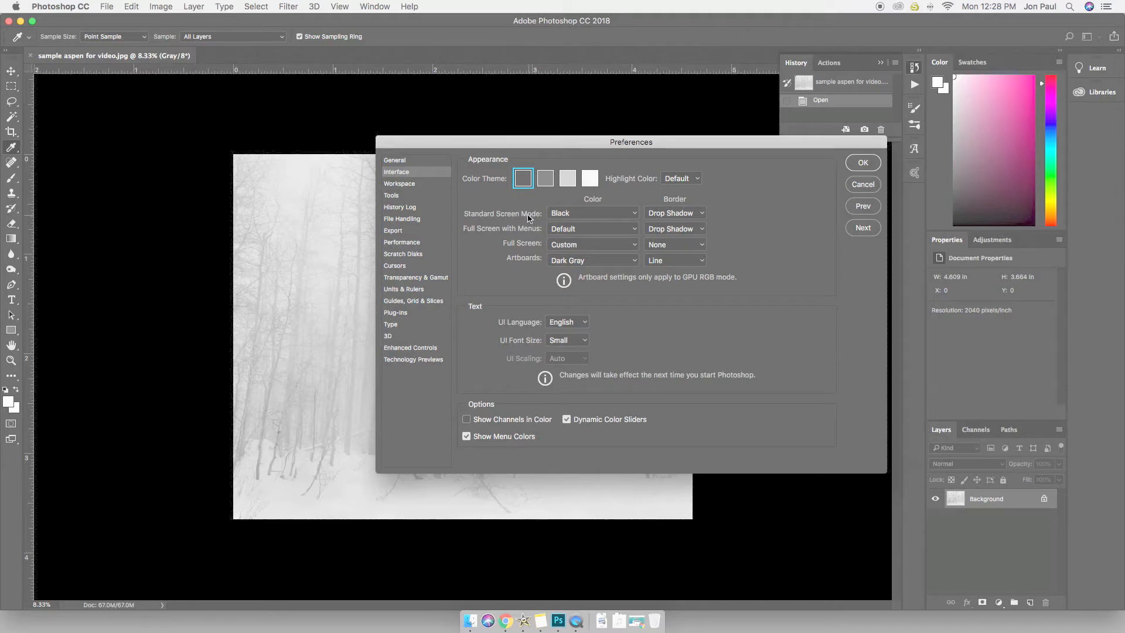
mouse_move(585, 213)
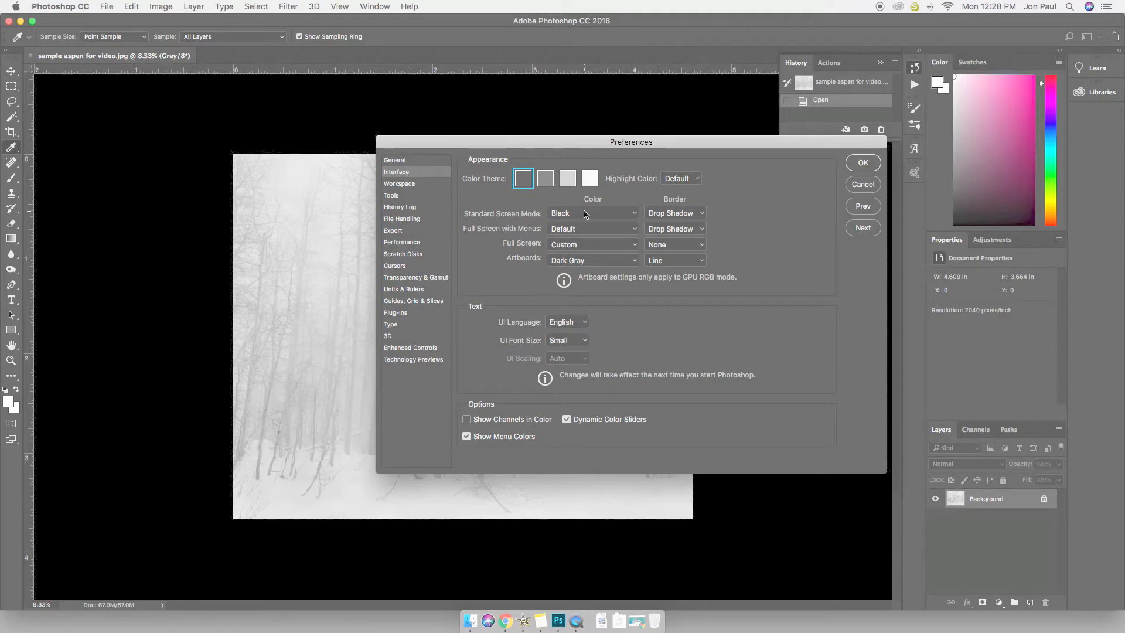
mouse_move(603, 215)
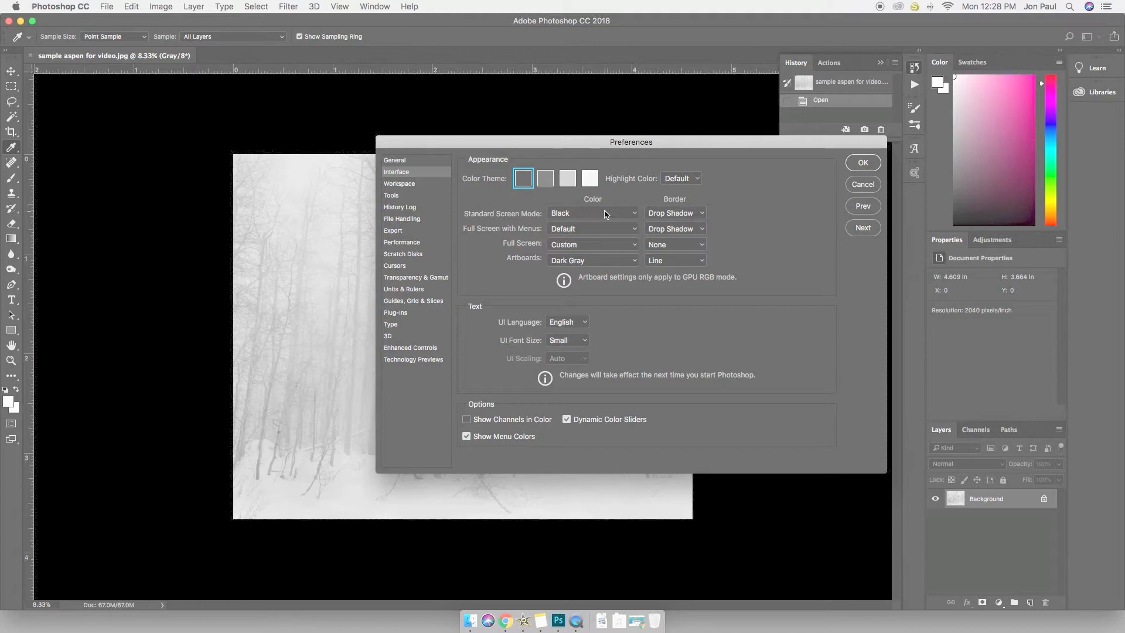
mouse_move(528, 214)
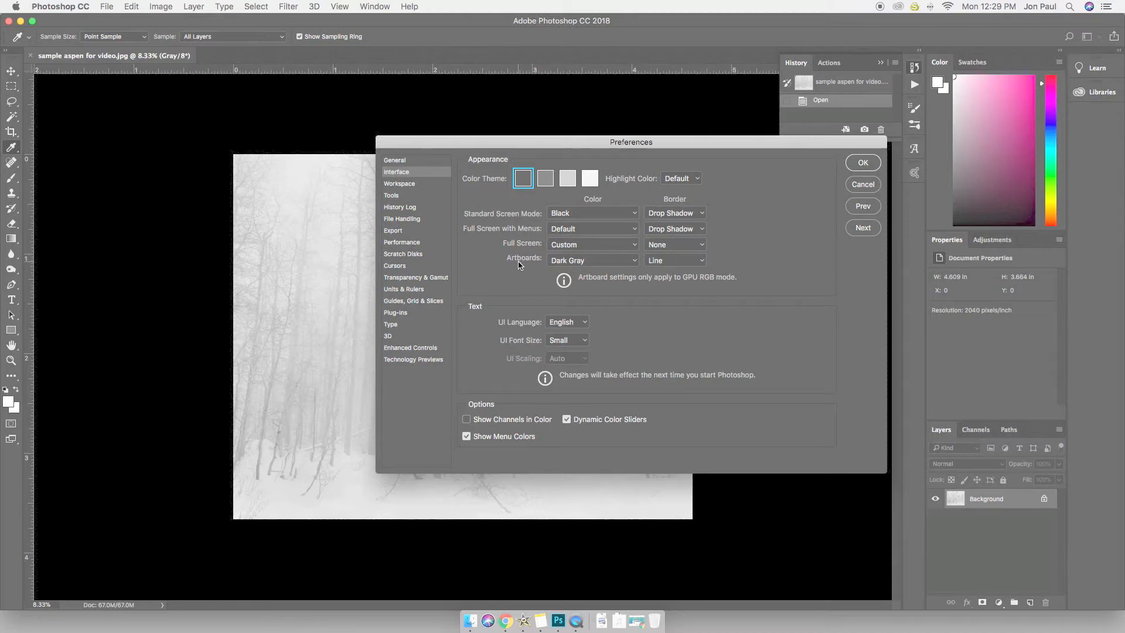
mouse_move(511, 265)
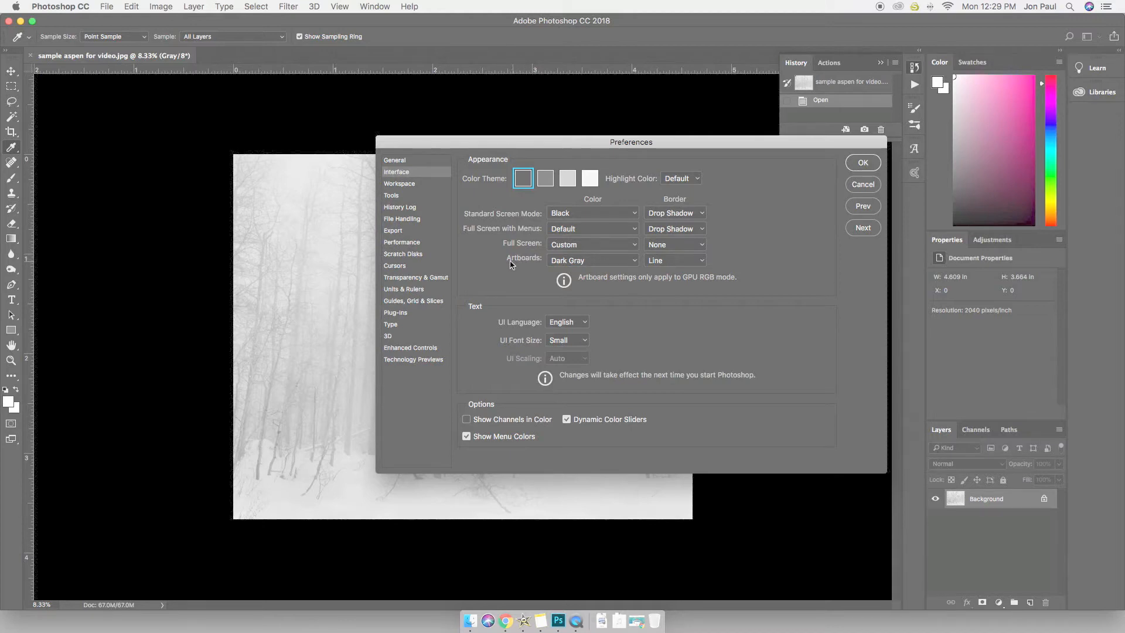
mouse_move(529, 262)
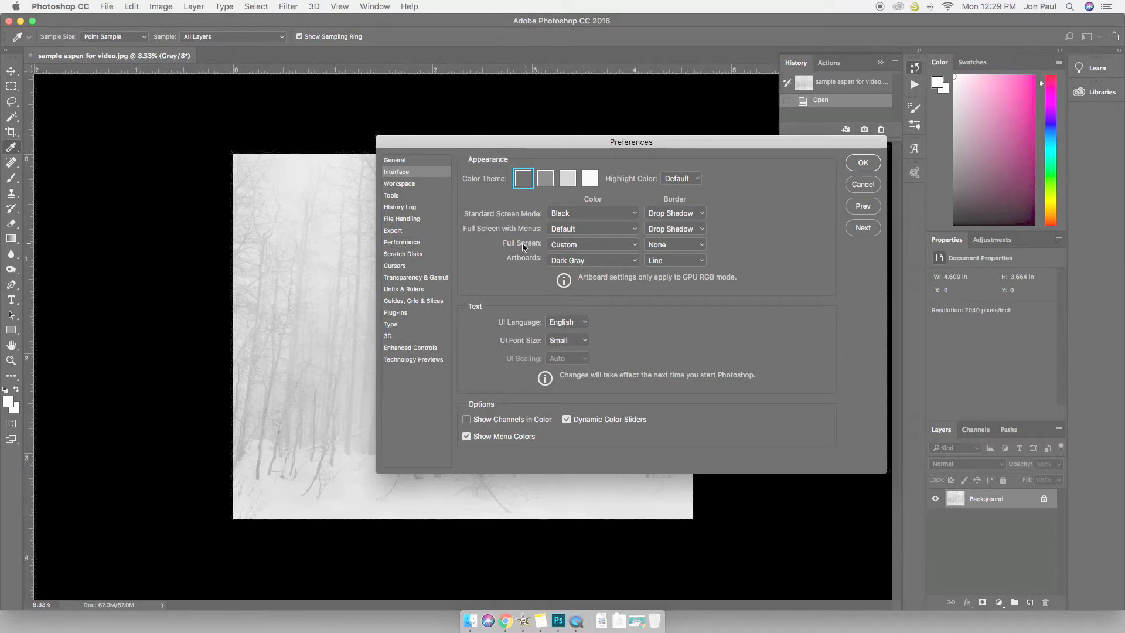
mouse_move(635, 247)
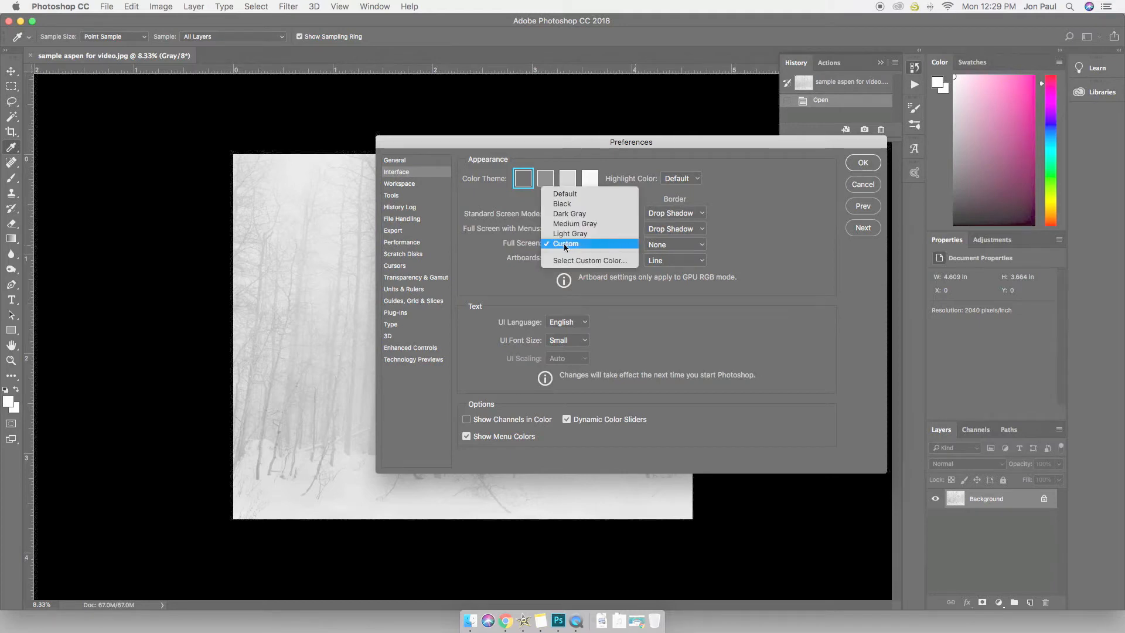
mouse_move(572, 247)
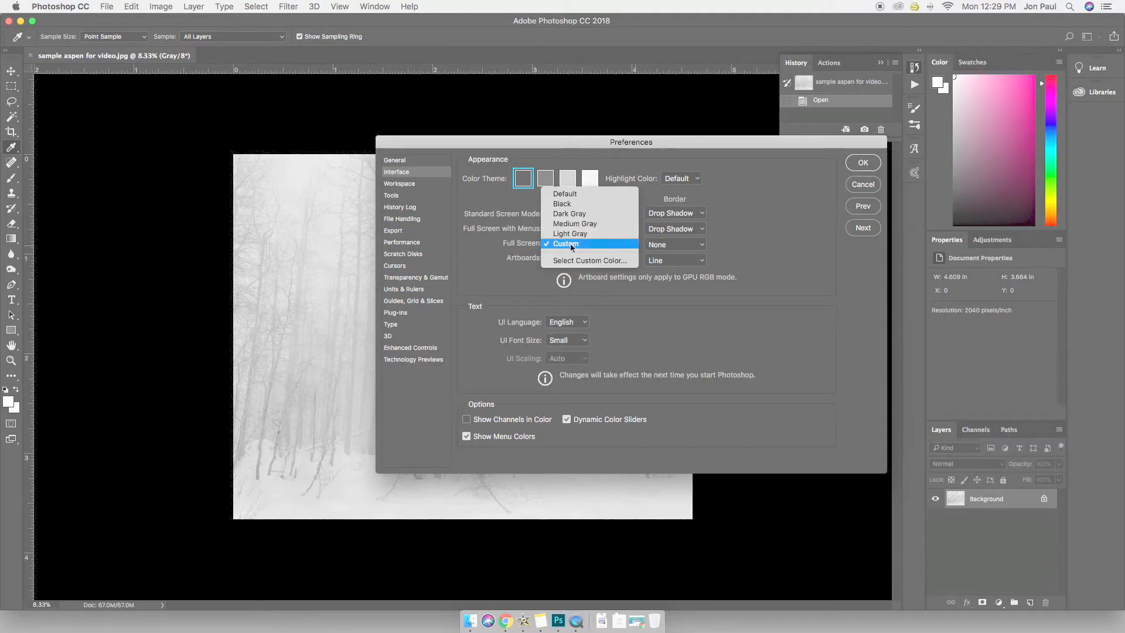
mouse_move(570, 233)
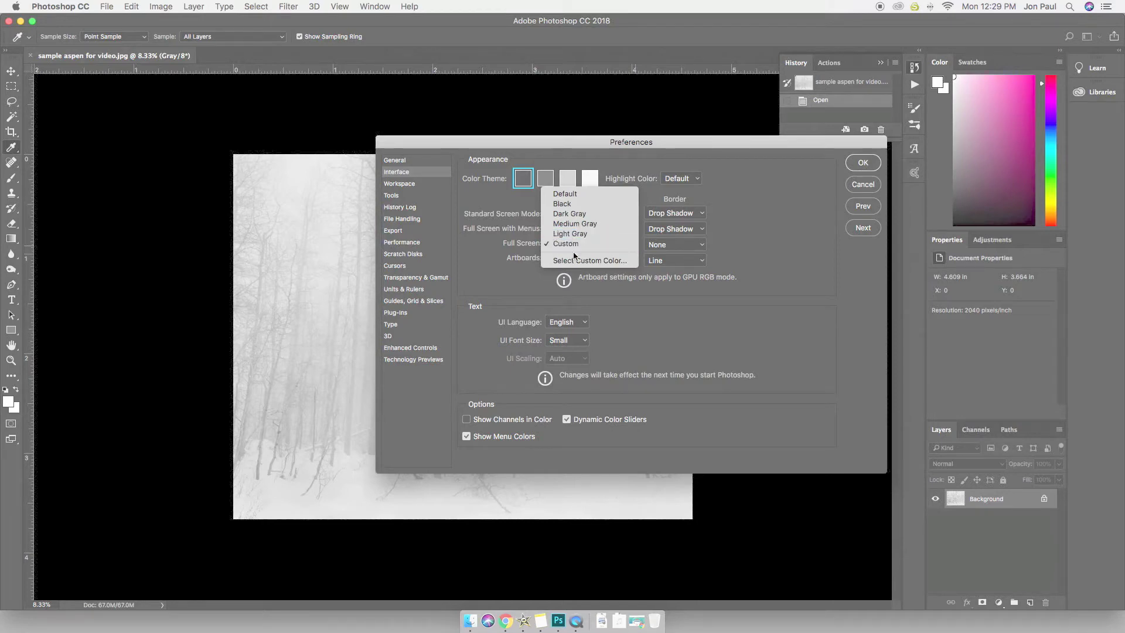
Set the full-screen canvas to custom near-white #fbfcfd and accept the preferences
click(589, 260)
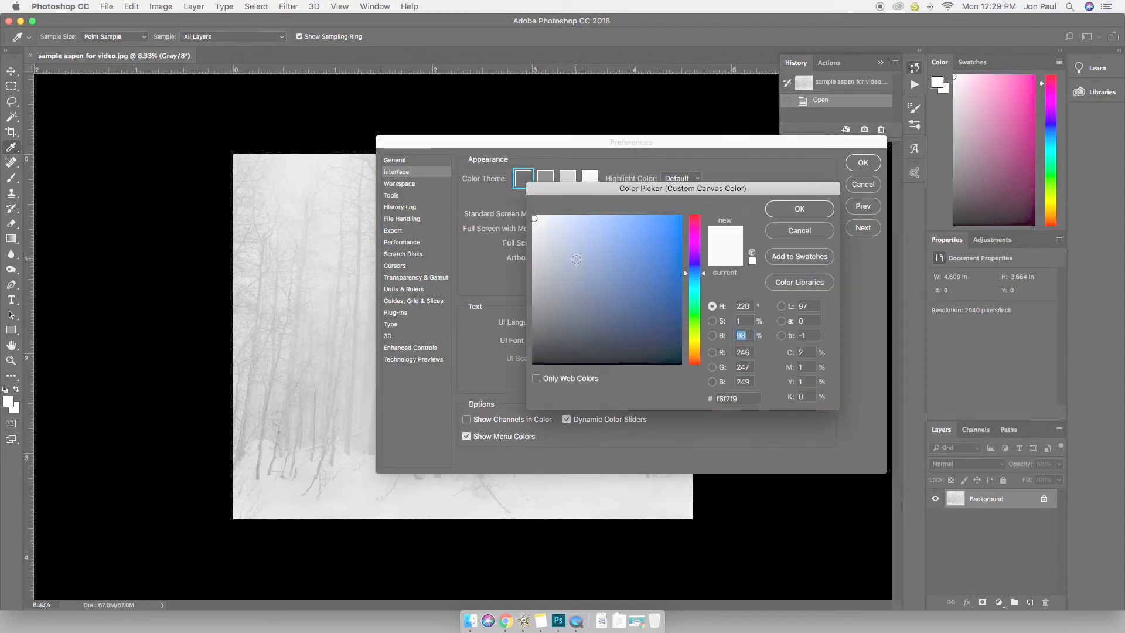
click(635, 239)
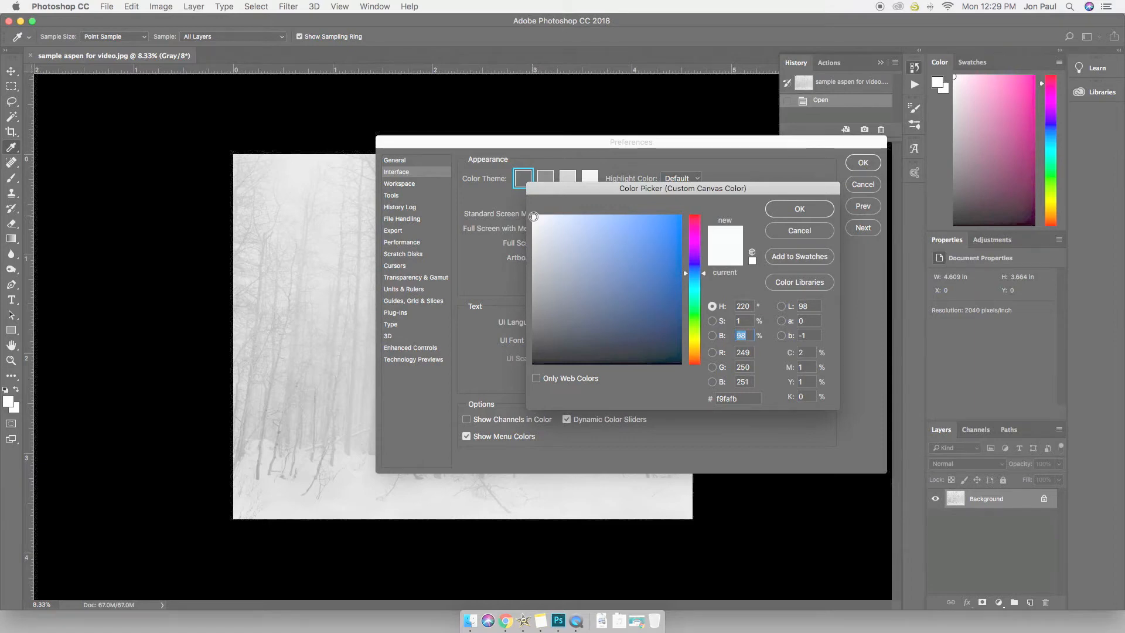
click(571, 245)
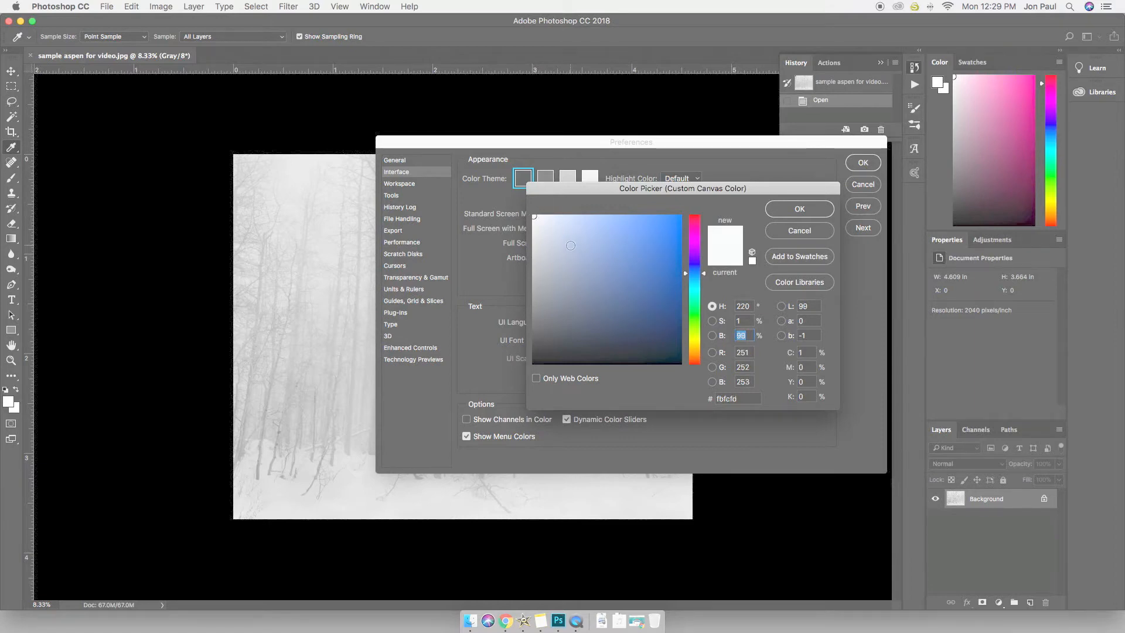
click(799, 208)
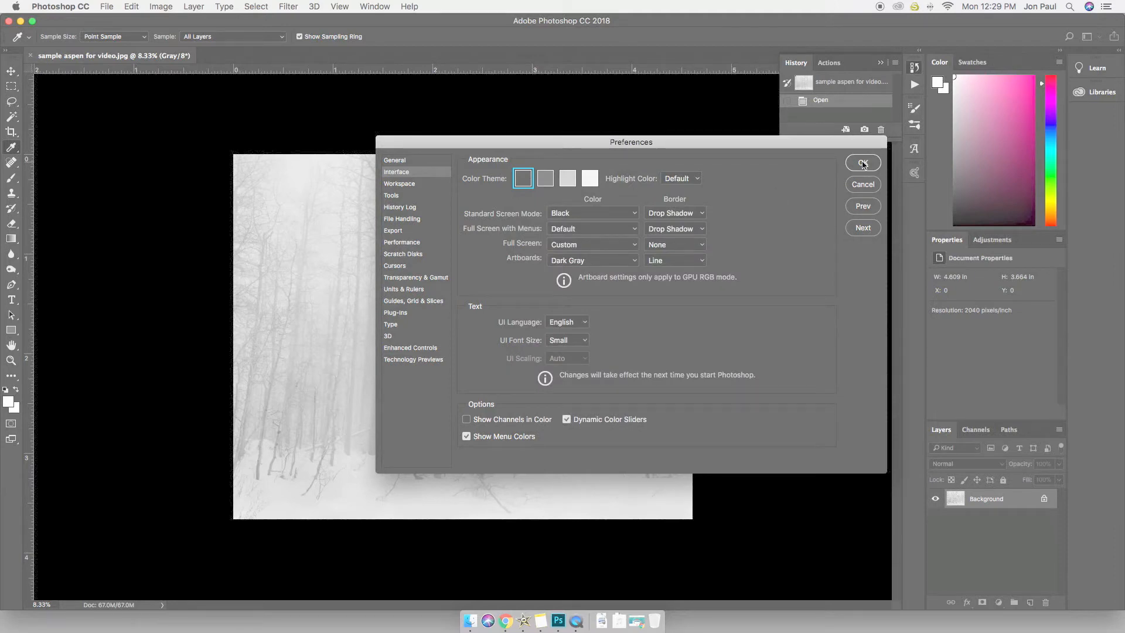
click(863, 163)
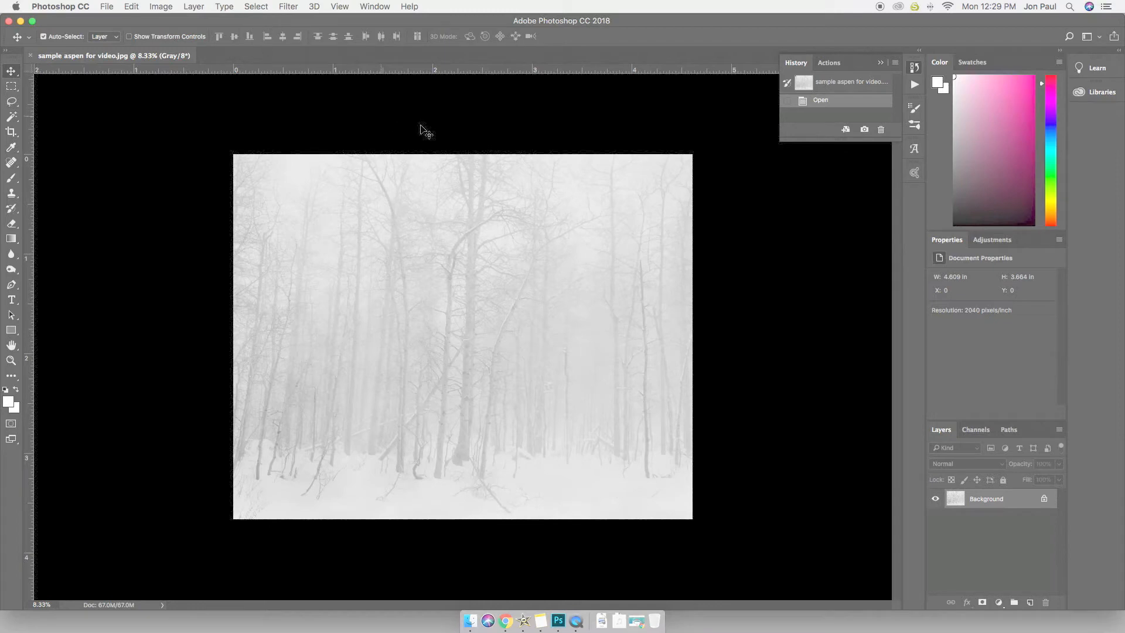
mouse_move(449, 307)
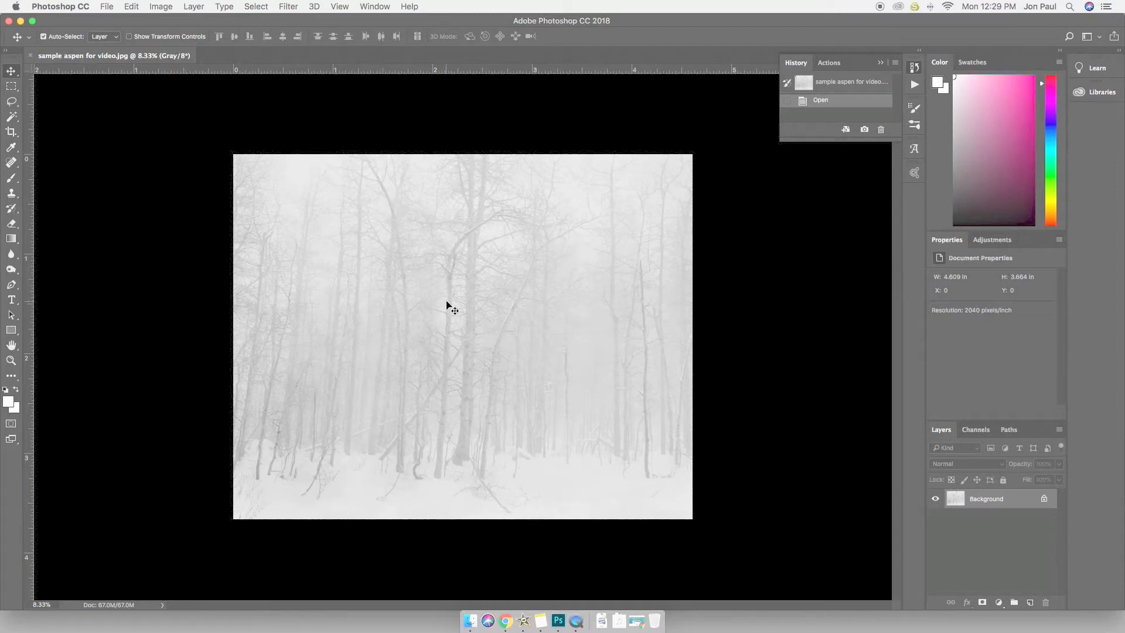
mouse_move(206, 327)
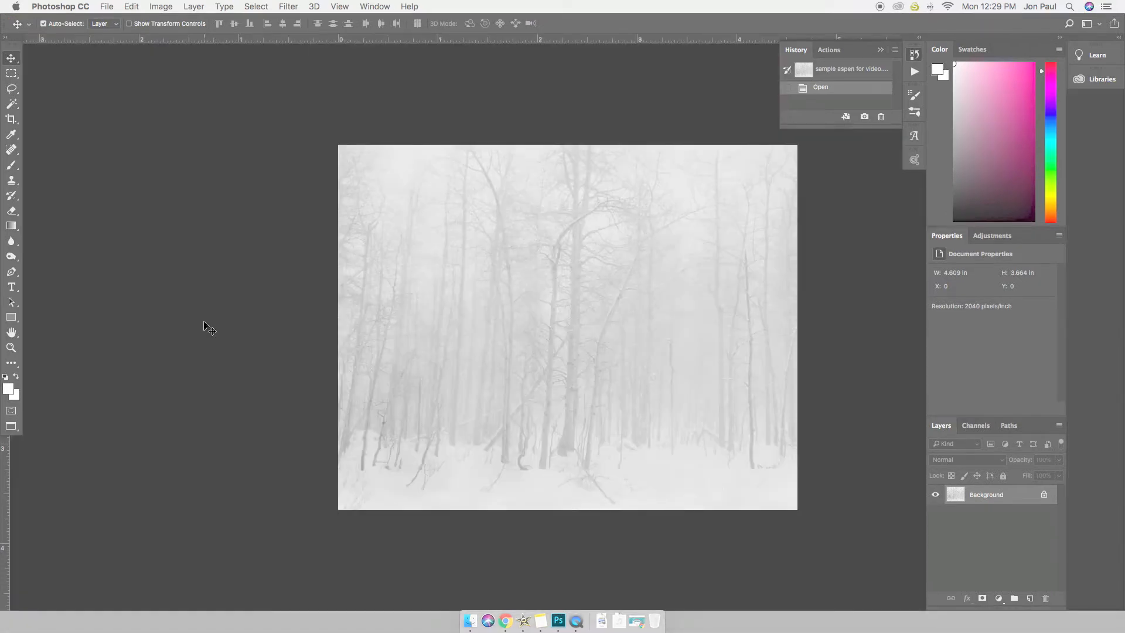
mouse_move(281, 326)
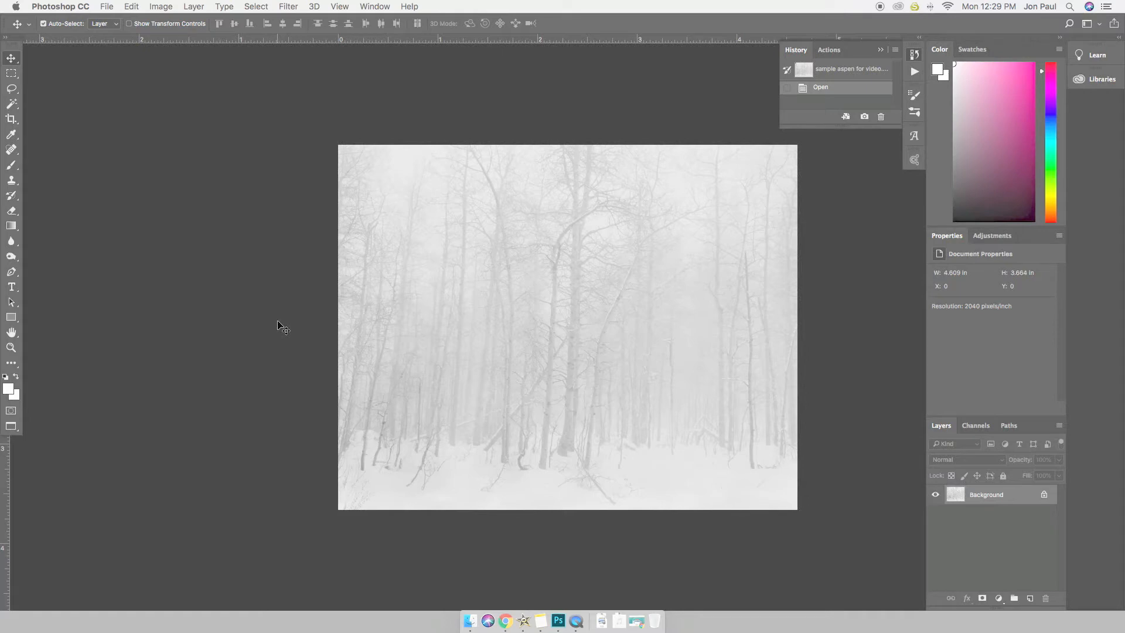
drag(280, 326, 499, 309)
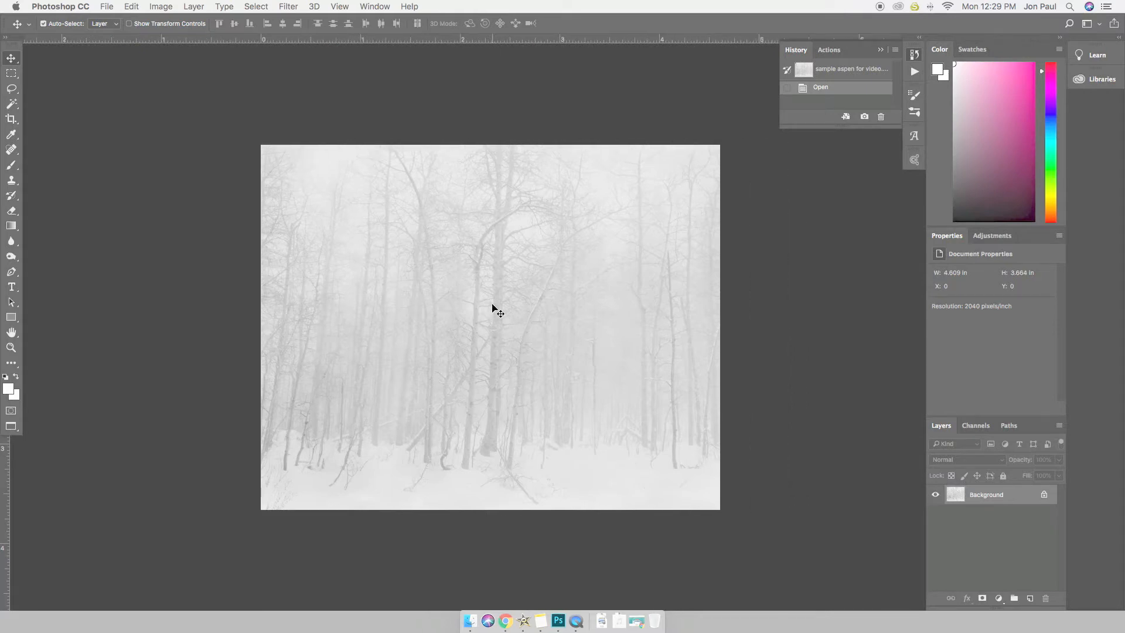
mouse_move(485, 308)
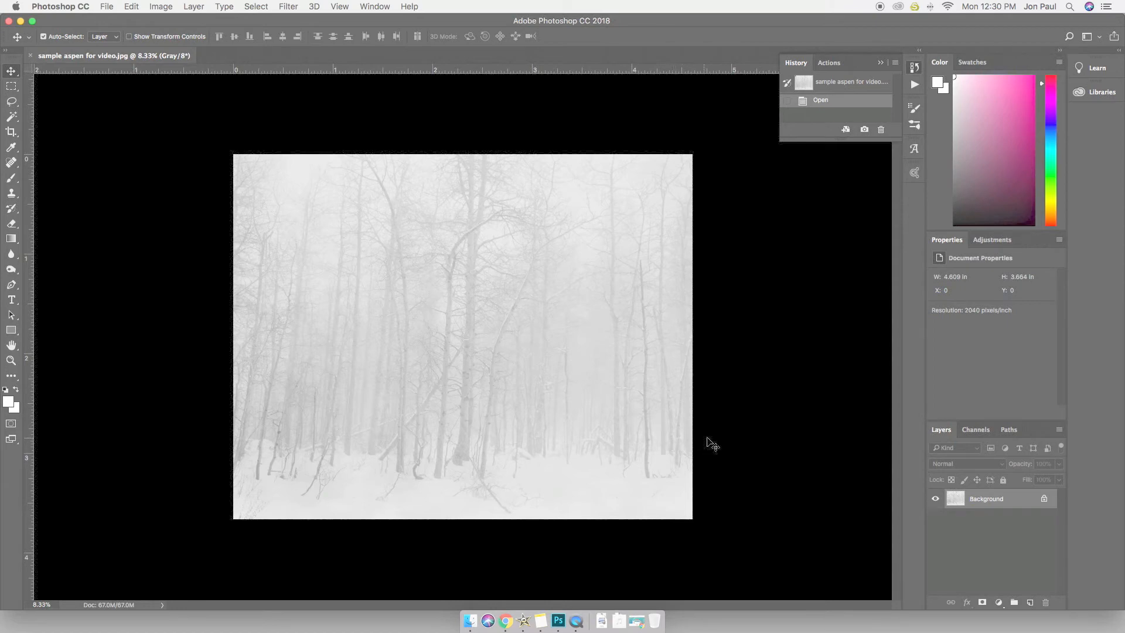
mouse_move(759, 424)
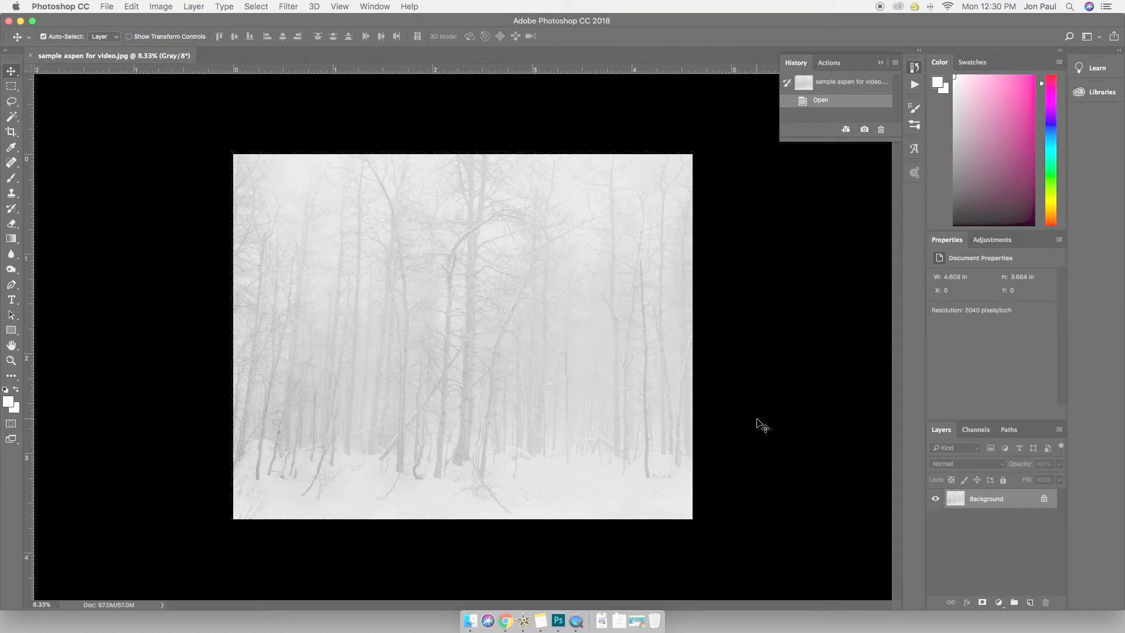
mouse_move(764, 331)
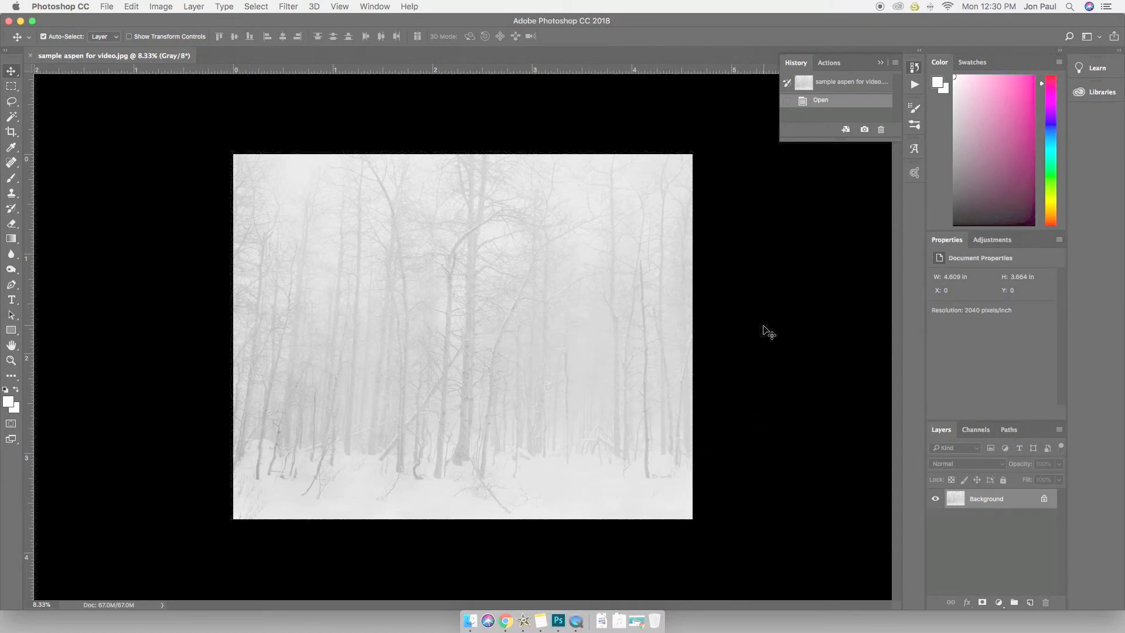
mouse_move(366, 319)
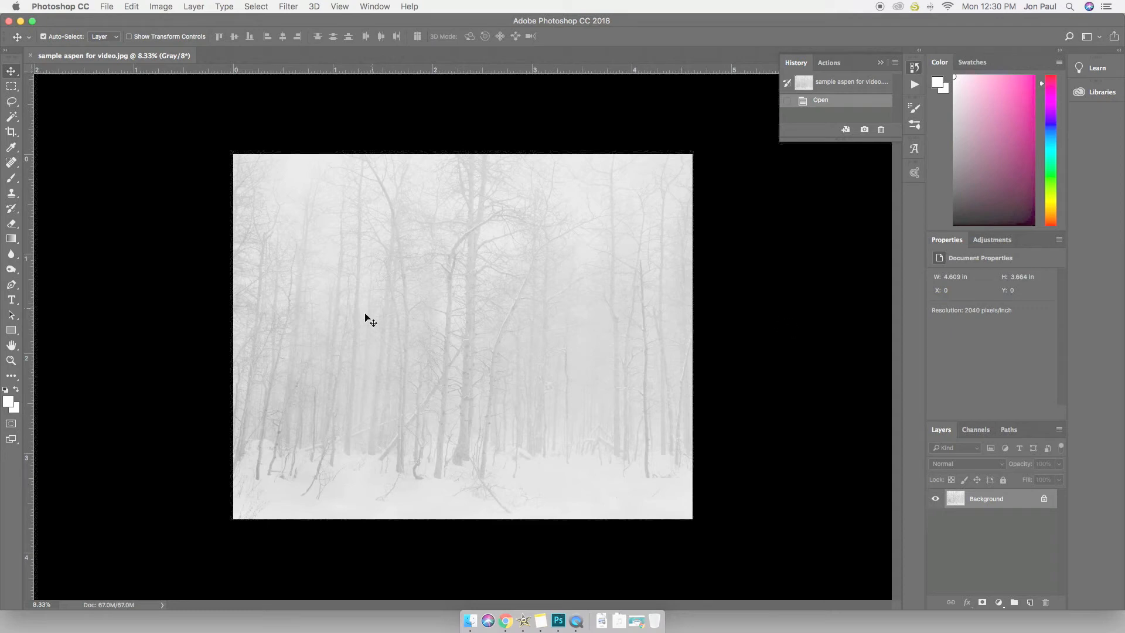
mouse_move(281, 403)
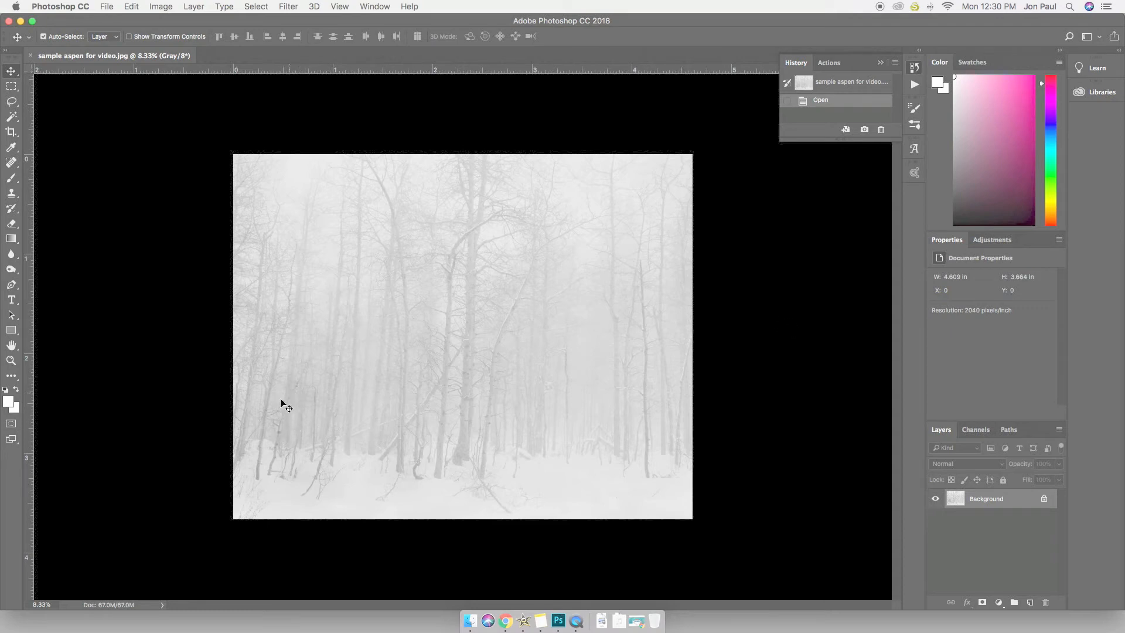
mouse_move(744, 354)
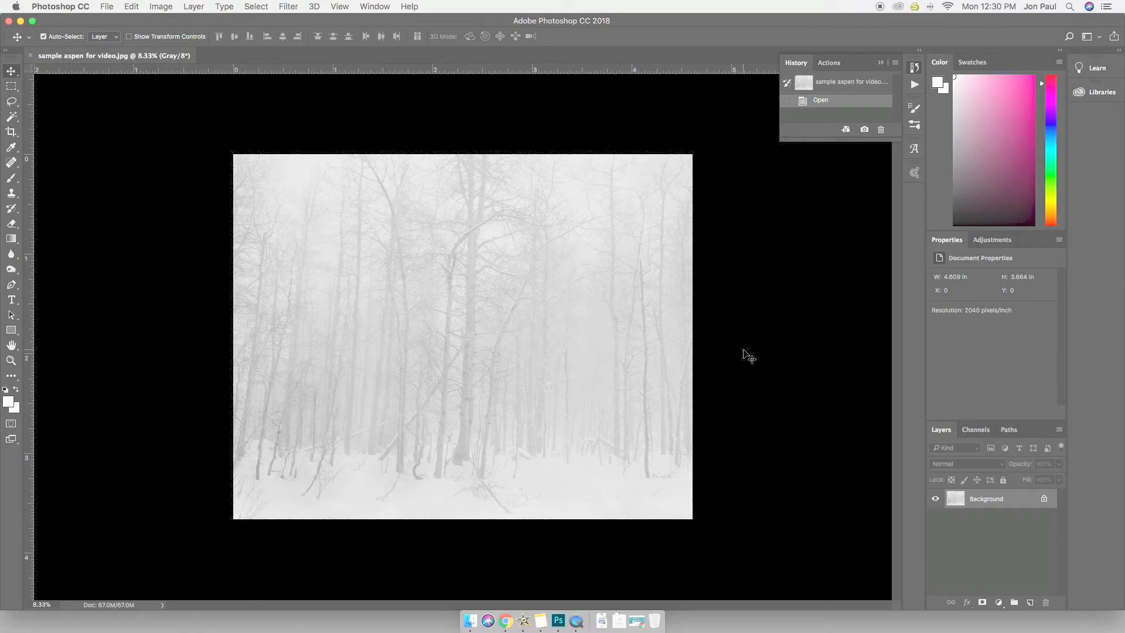
mouse_move(240, 255)
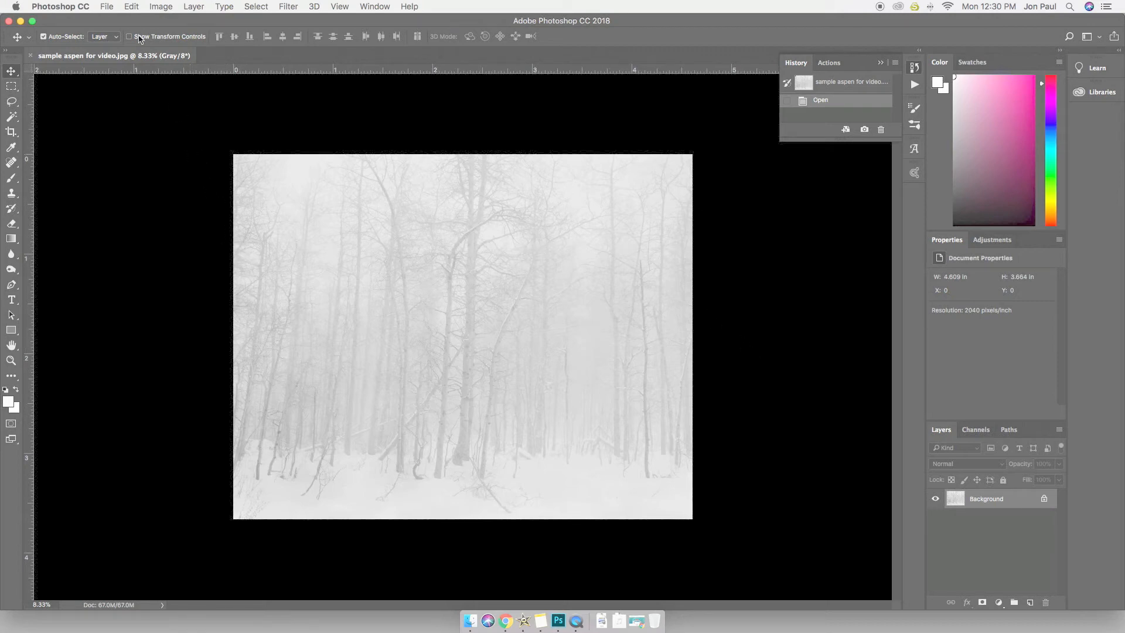
Create the Curves 1 adjustment layer with Normal mode and full opacity
click(193, 6)
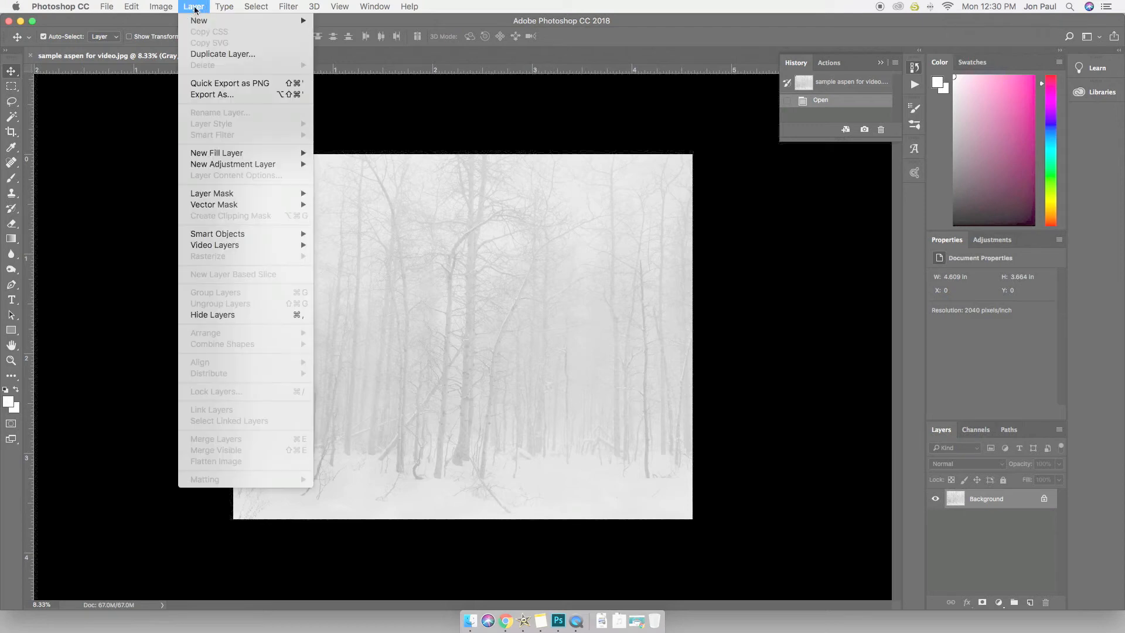
mouse_move(232, 112)
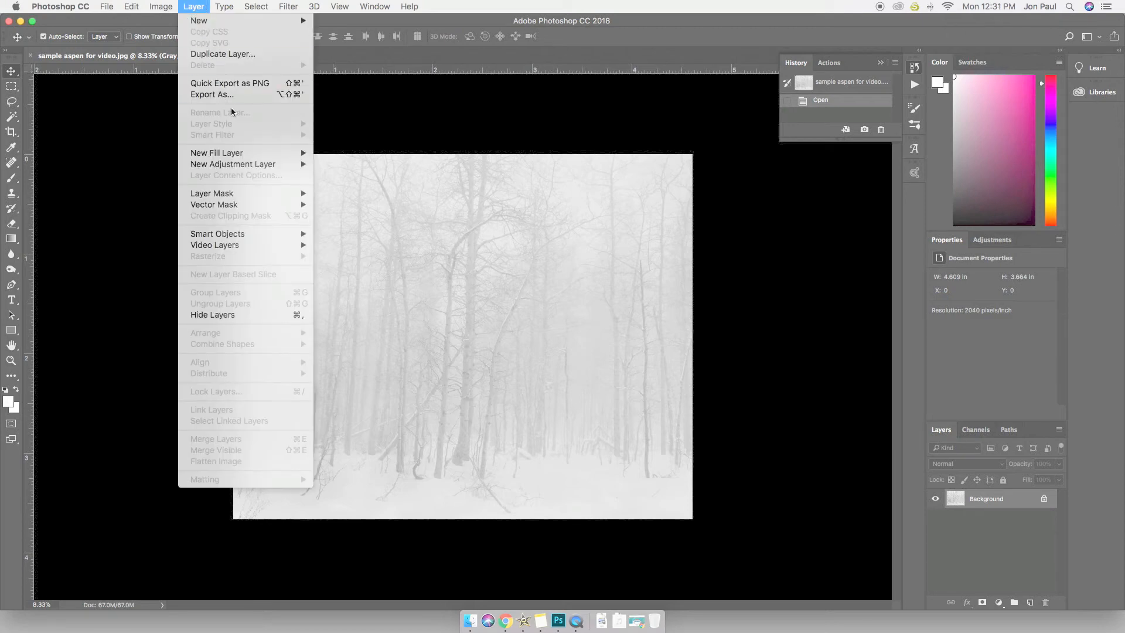
mouse_move(256, 164)
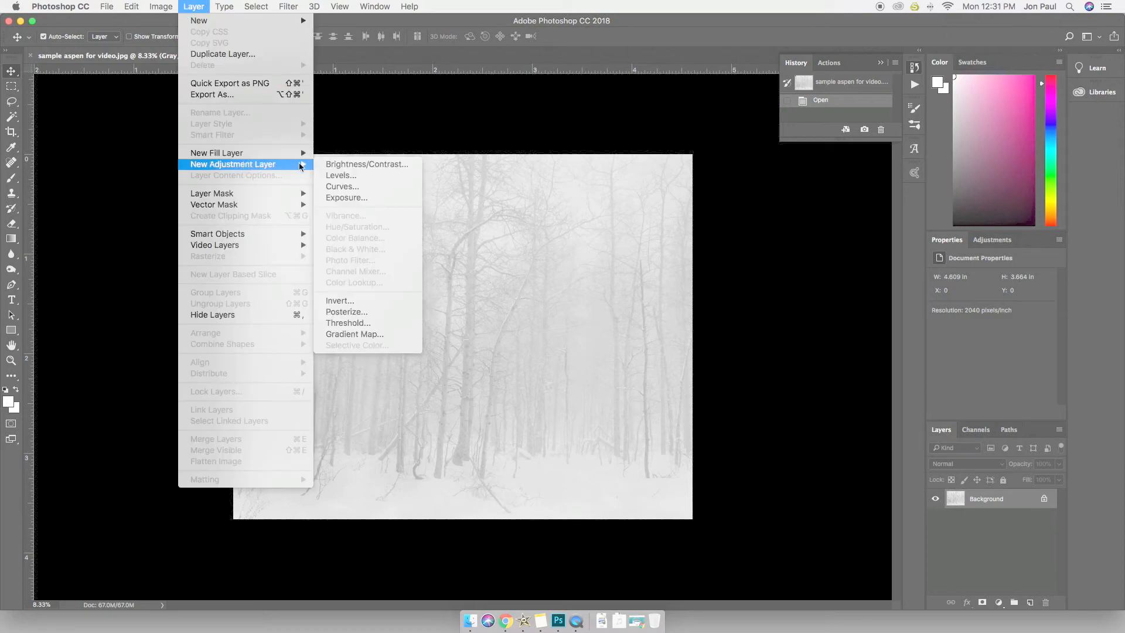
click(342, 186)
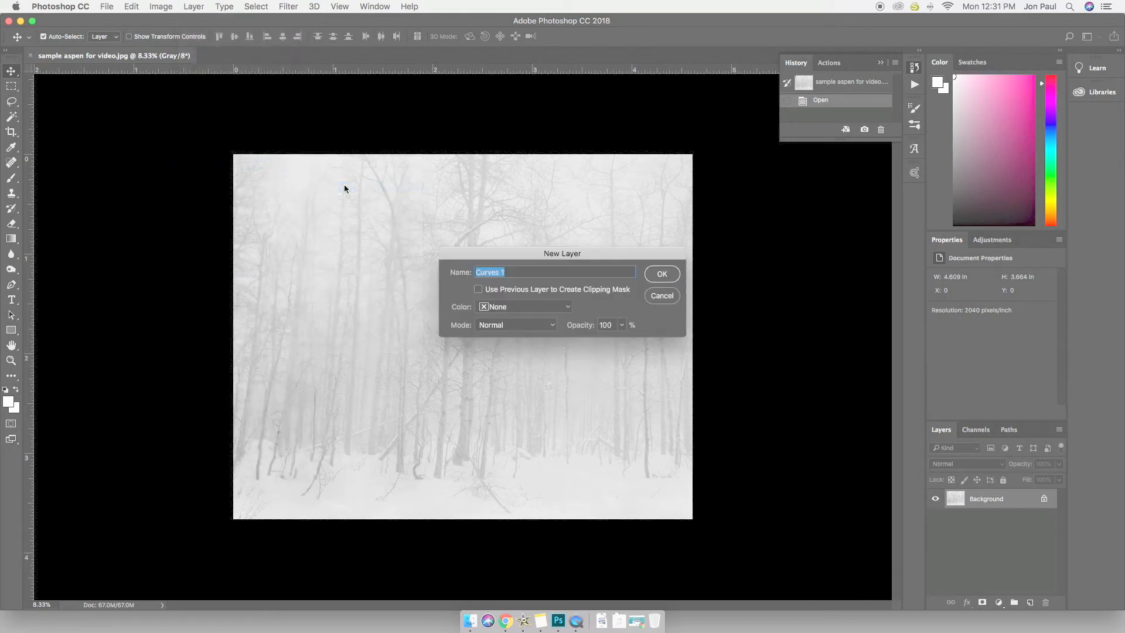
click(516, 325)
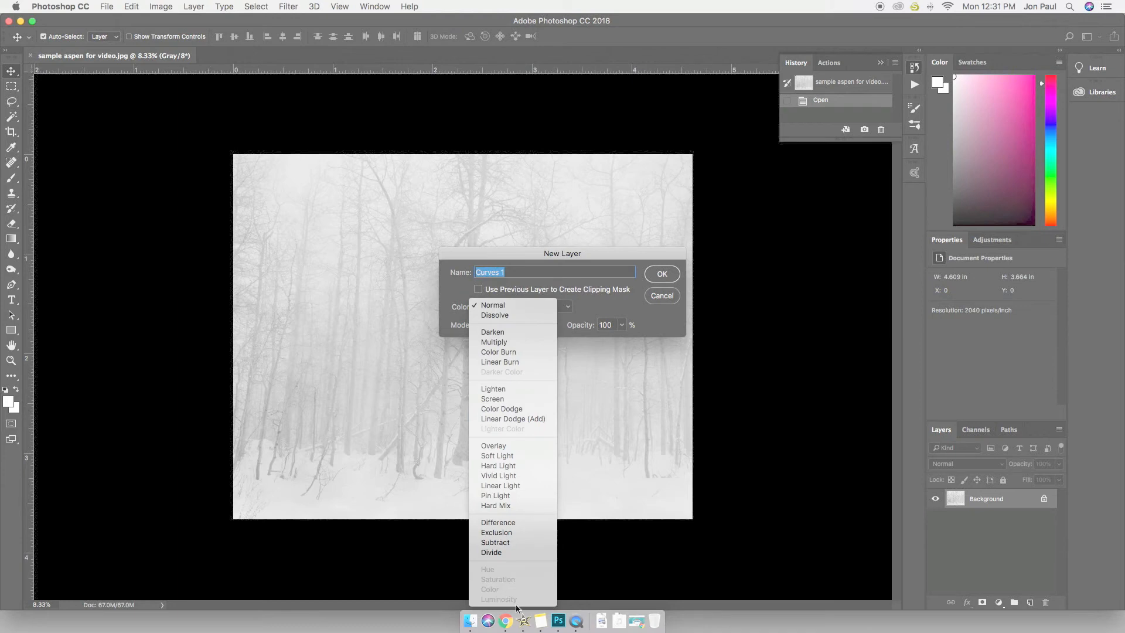
mouse_move(524, 342)
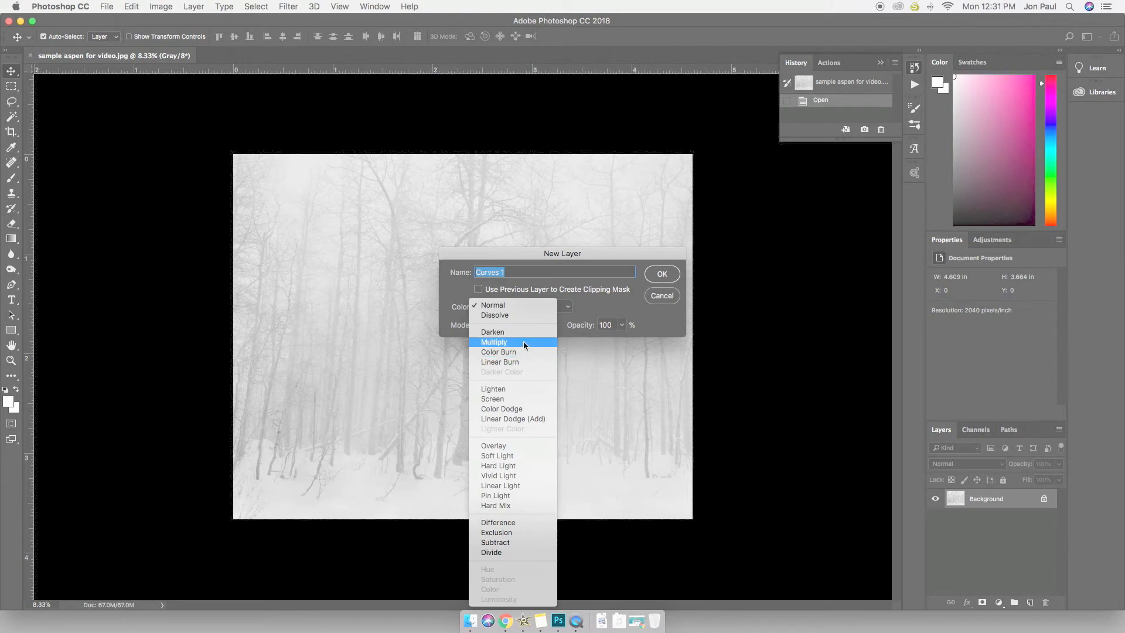
mouse_move(496, 304)
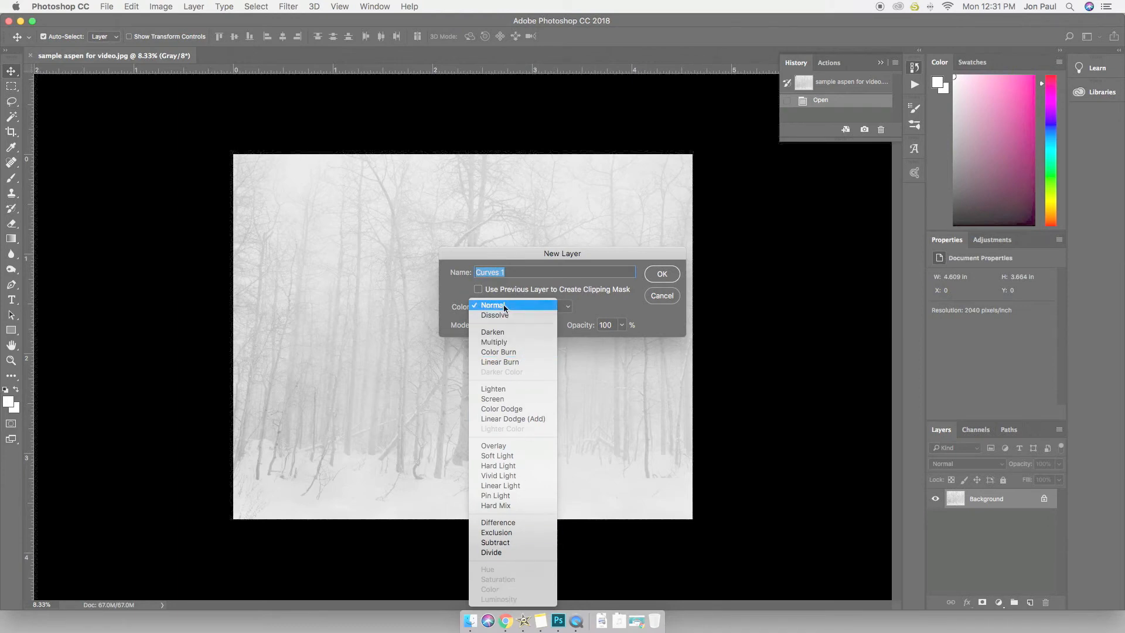
click(492, 305)
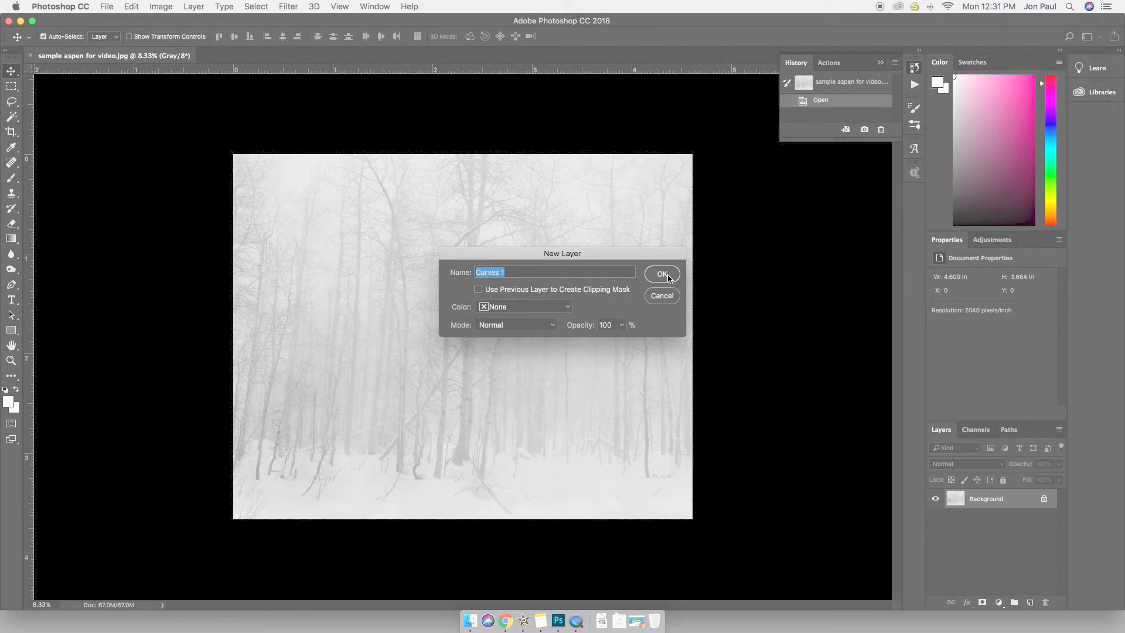
click(661, 274)
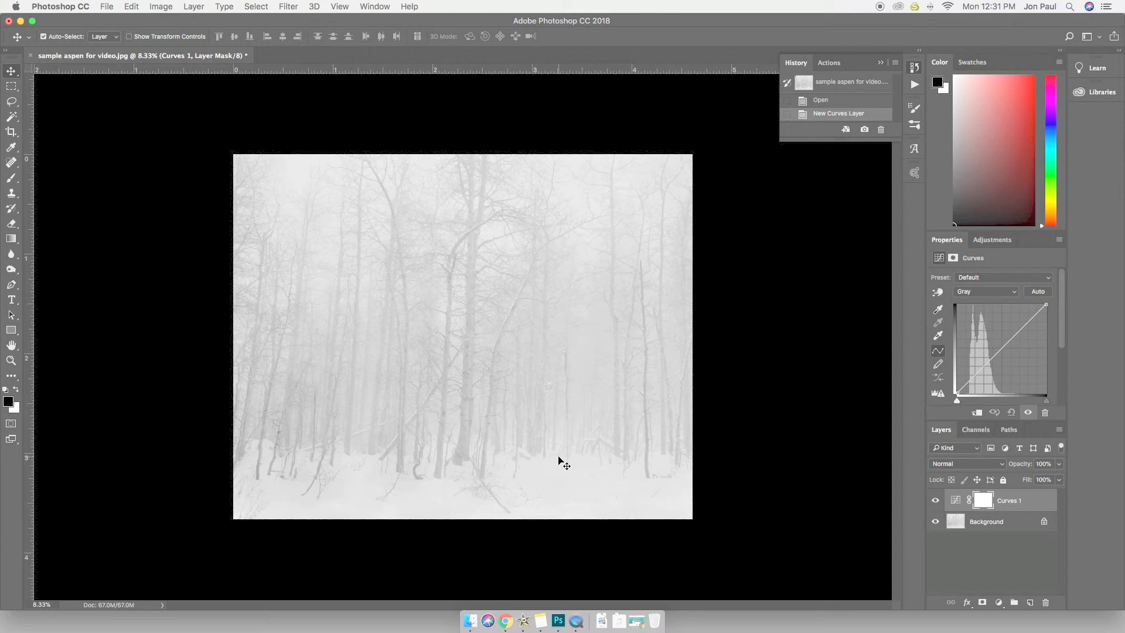
mouse_move(1019, 401)
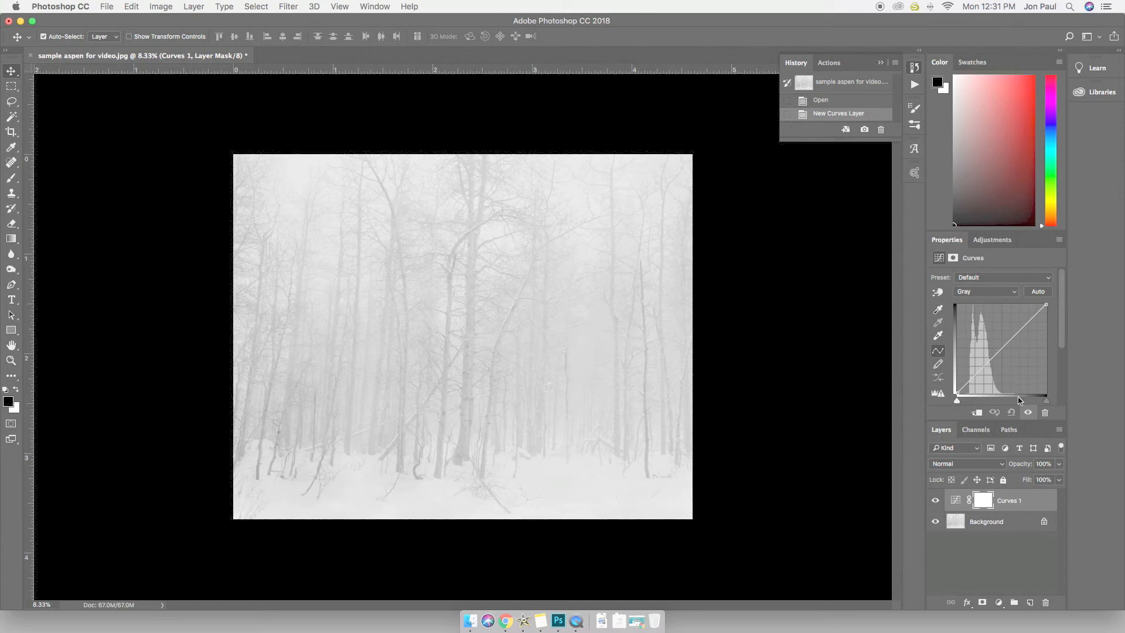
mouse_move(966, 403)
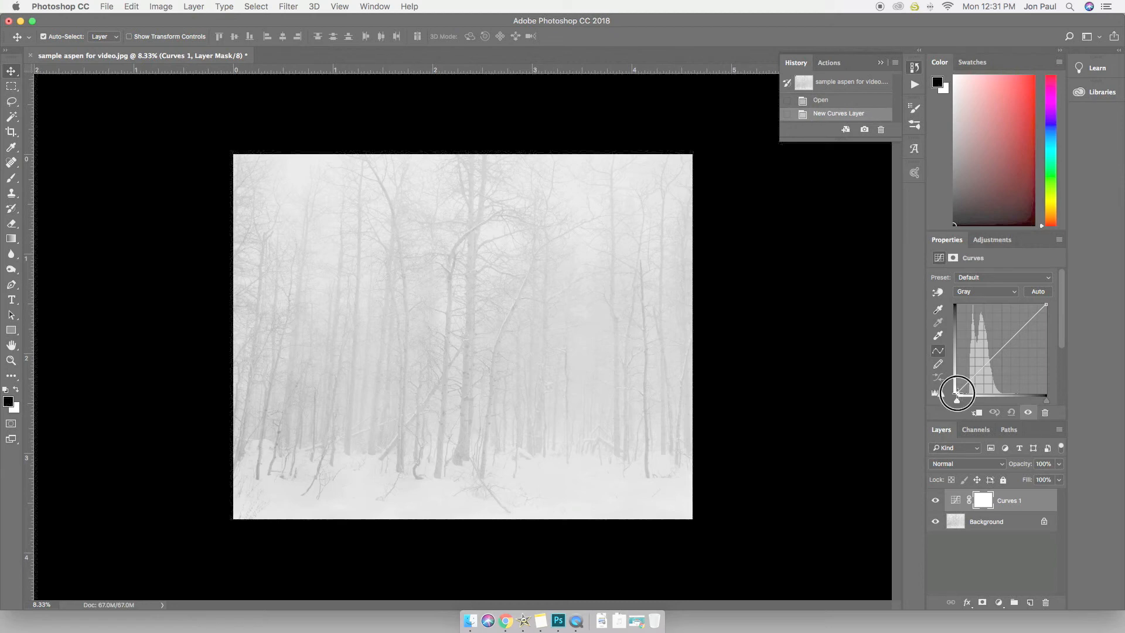
Raise the curve's black point slightly and pull the white point inward to brighten highlights
drag(957, 394, 957, 396)
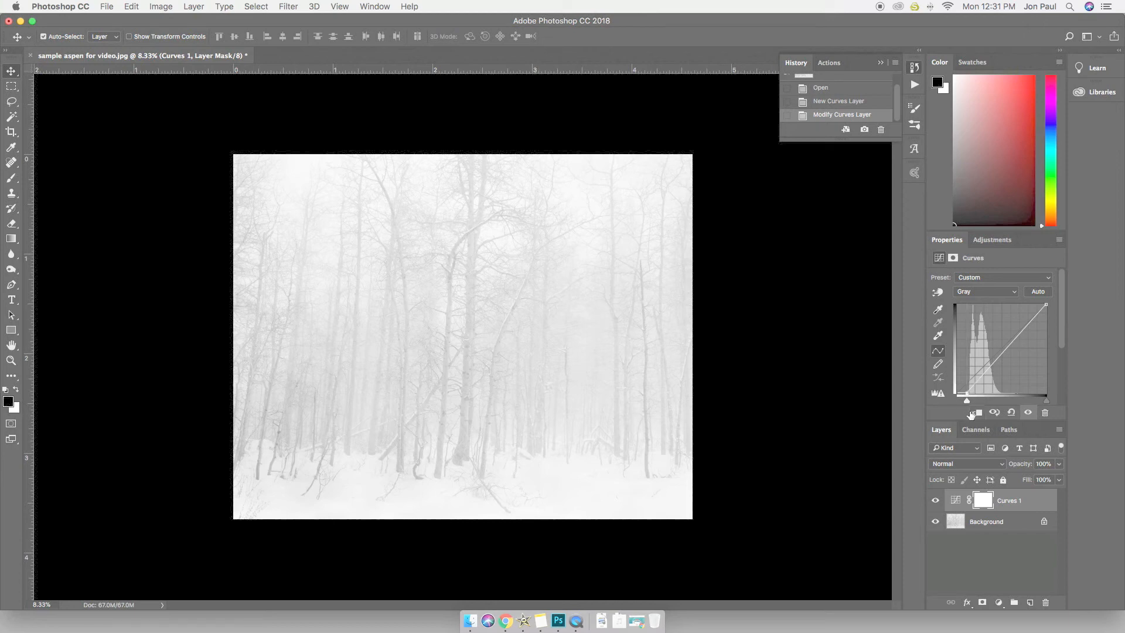
mouse_move(971, 412)
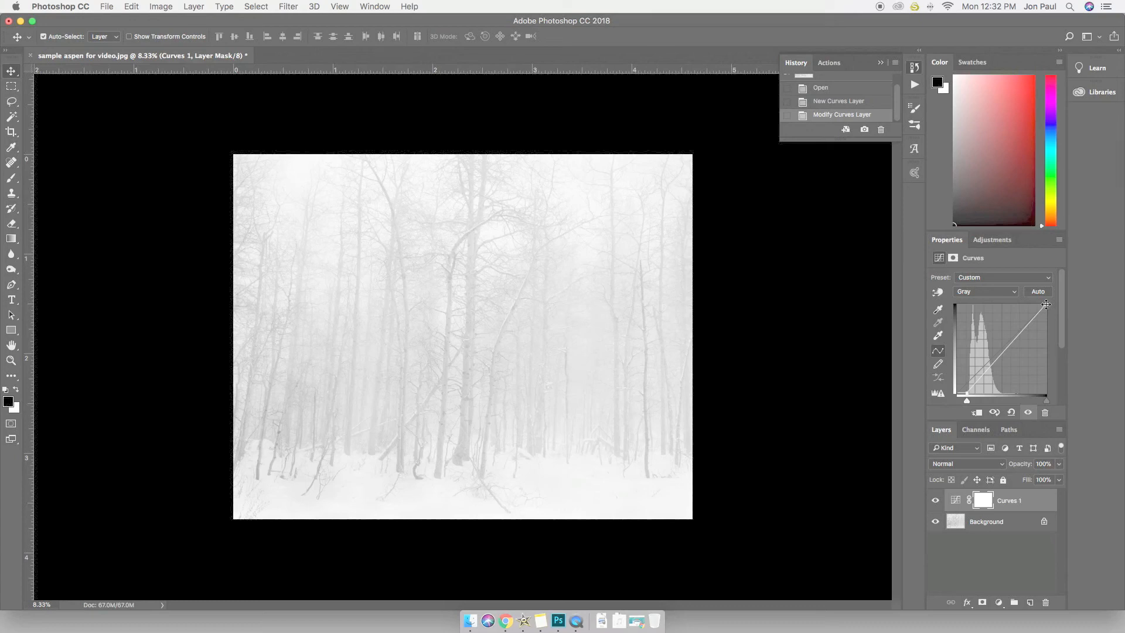
mouse_move(644, 351)
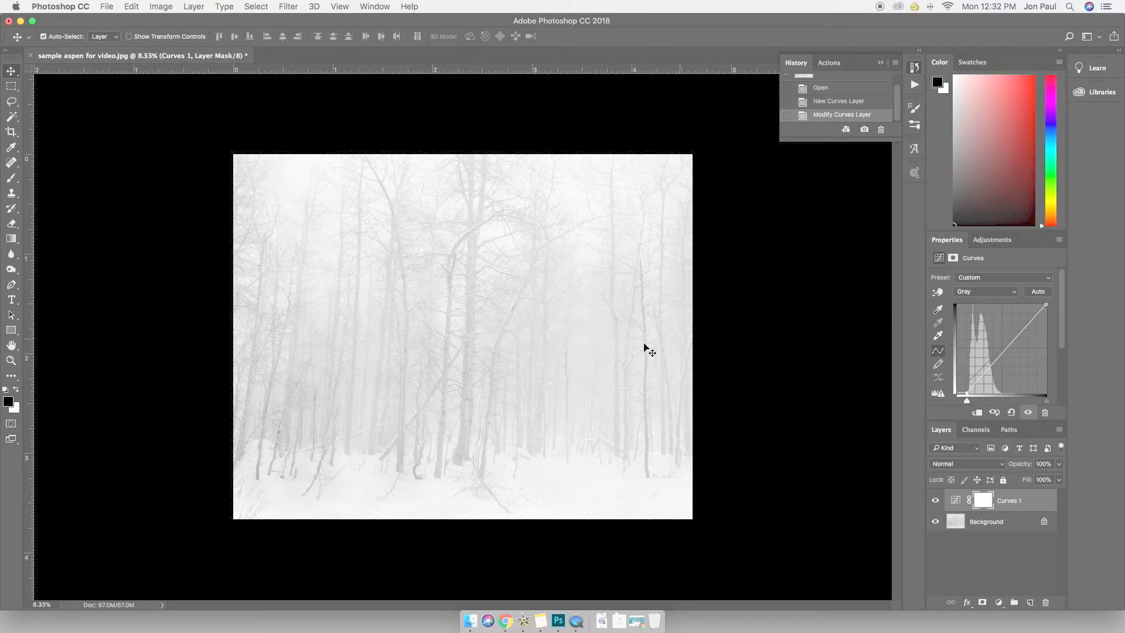
mouse_move(410, 407)
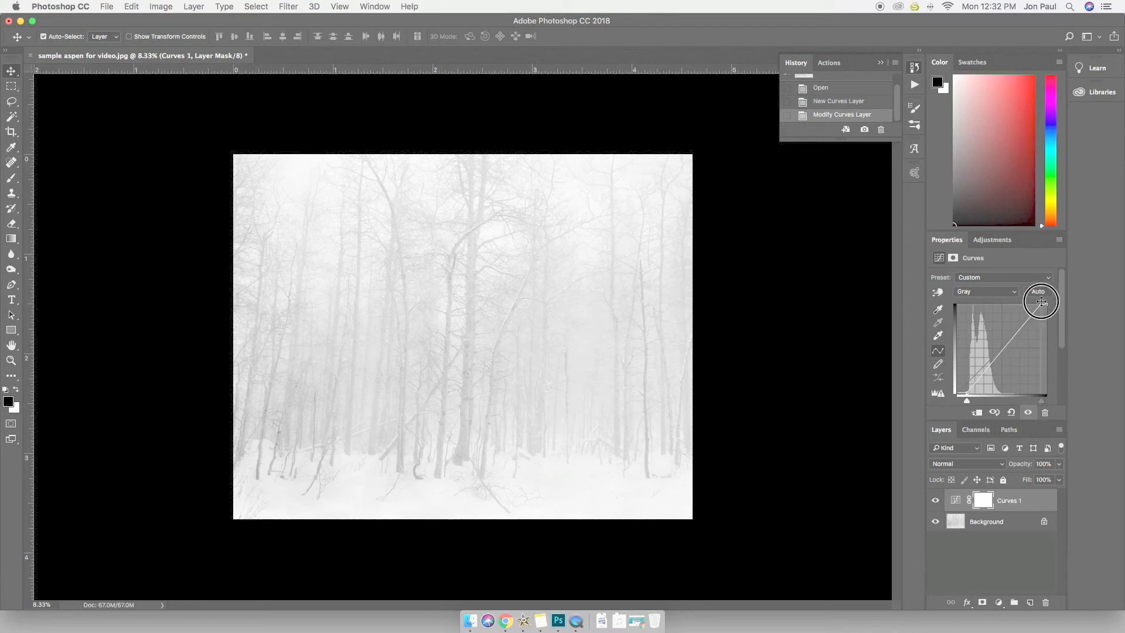
drag(1042, 302, 1024, 296)
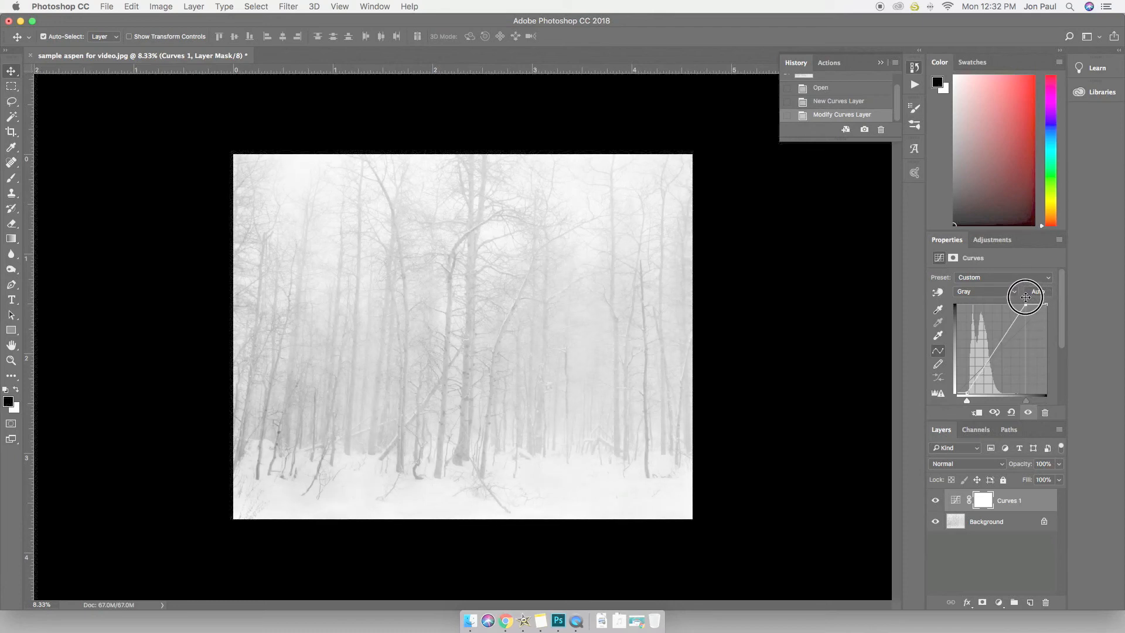
drag(1026, 297, 1017, 294)
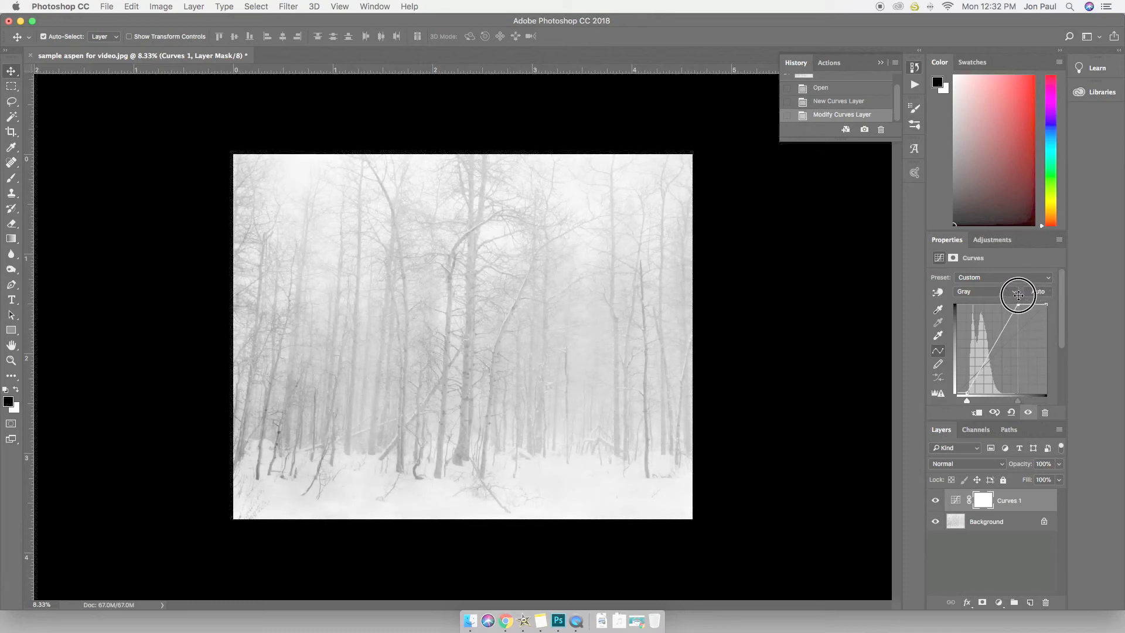